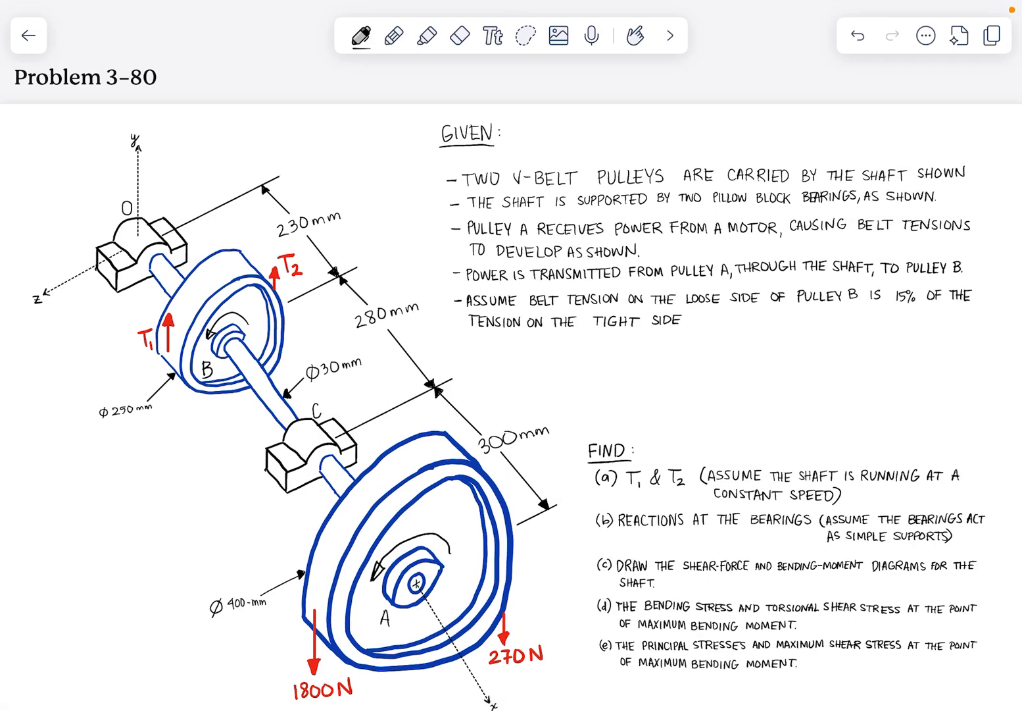
Step: Scroll past the problem statement to a blank page and sketch the long horizontal shaft
{"action": "scroll", "scroll_direction": "down", "scroll_amount": 3}
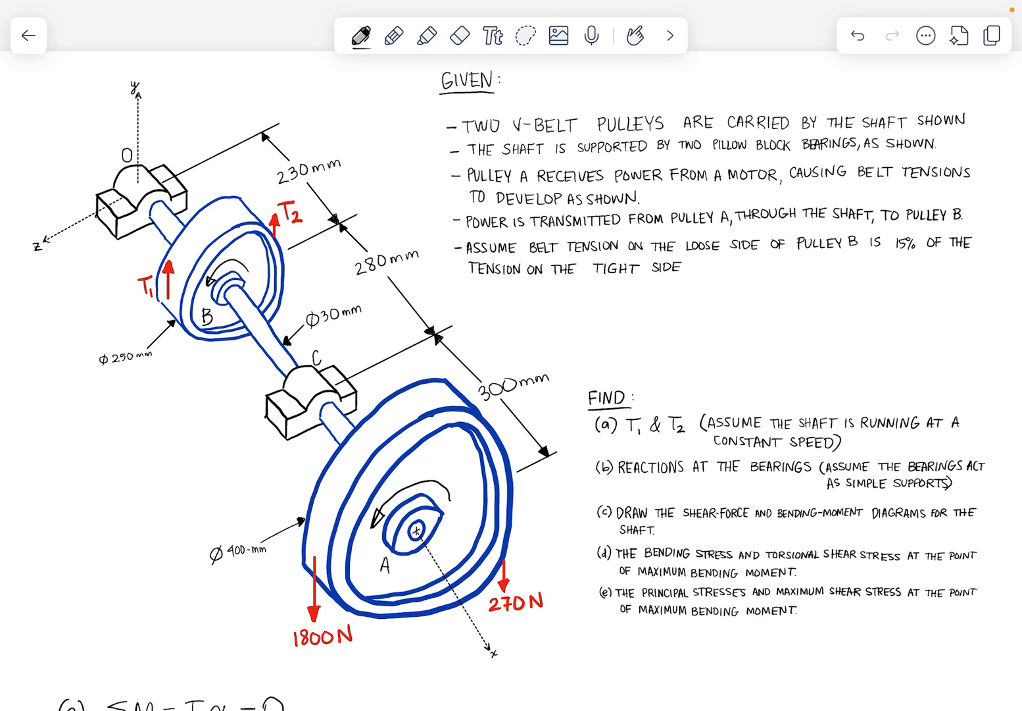
{"action": "scroll", "scroll_direction": "down", "scroll_amount": 3}
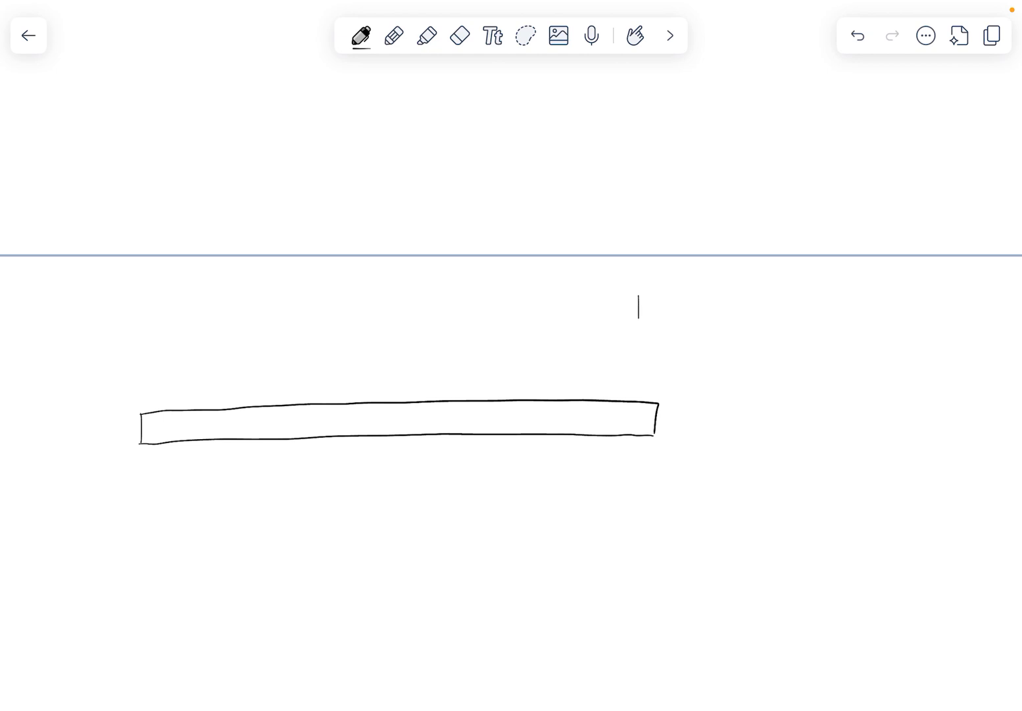
Step: Draw two tall pulley rectangles crossing the shaft, right one first, then left
{"action": "left_click_drag", "start_coordinate": [638, 303], "coordinate": [640, 516]}
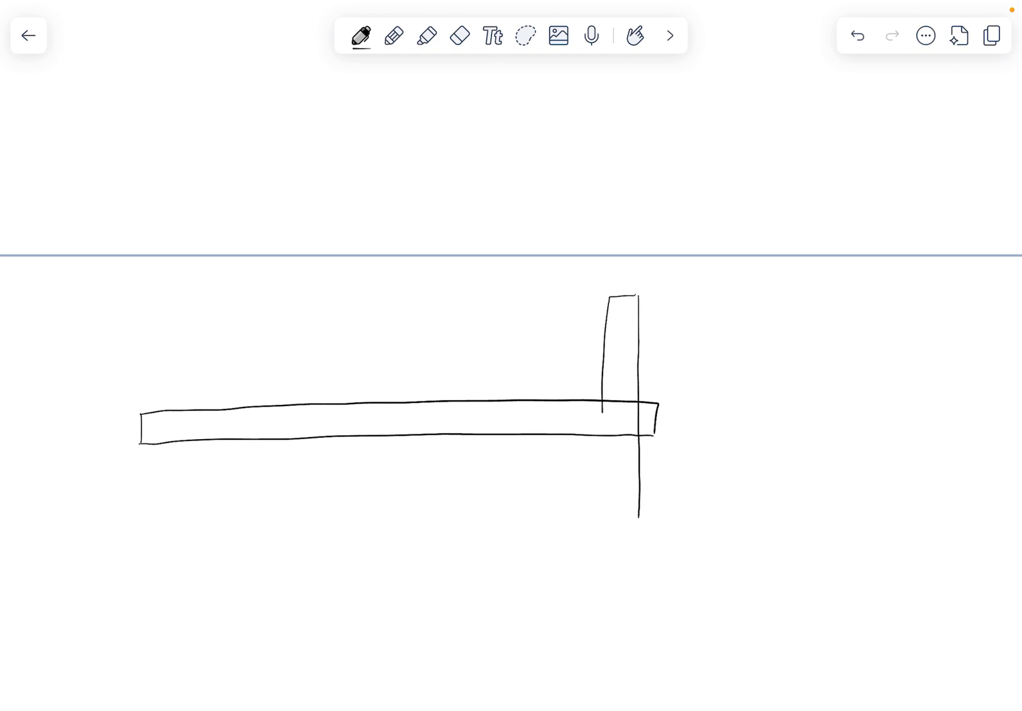
{"action": "left_click_drag", "start_coordinate": [600, 405], "coordinate": [638, 533]}
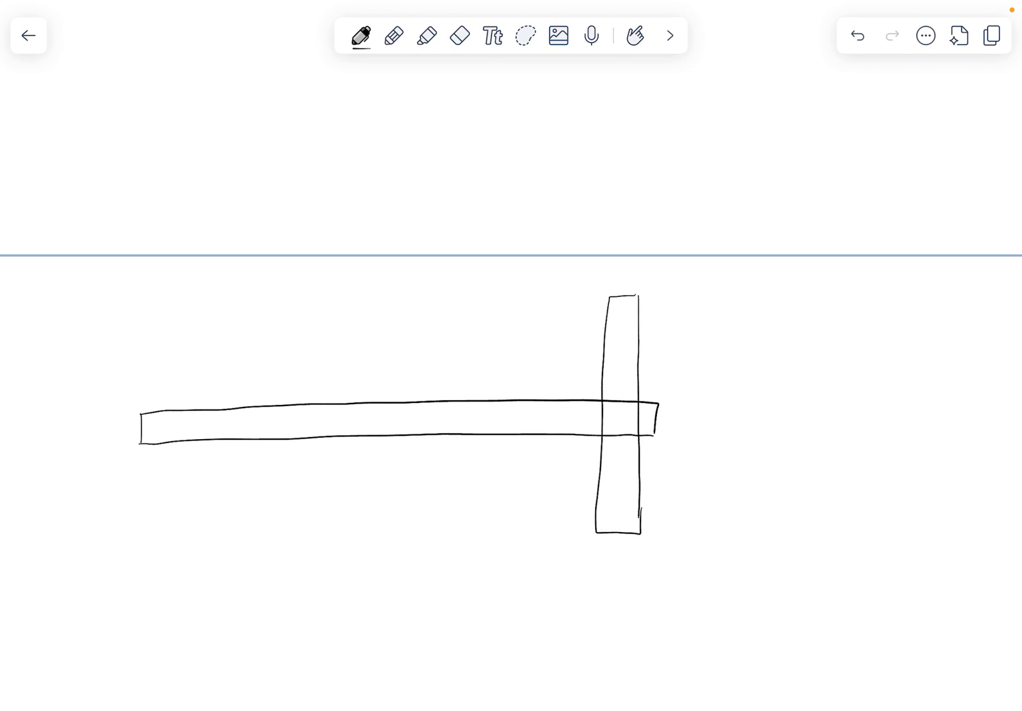
{"action": "left_click_drag", "start_coordinate": [343, 365], "coordinate": [343, 520]}
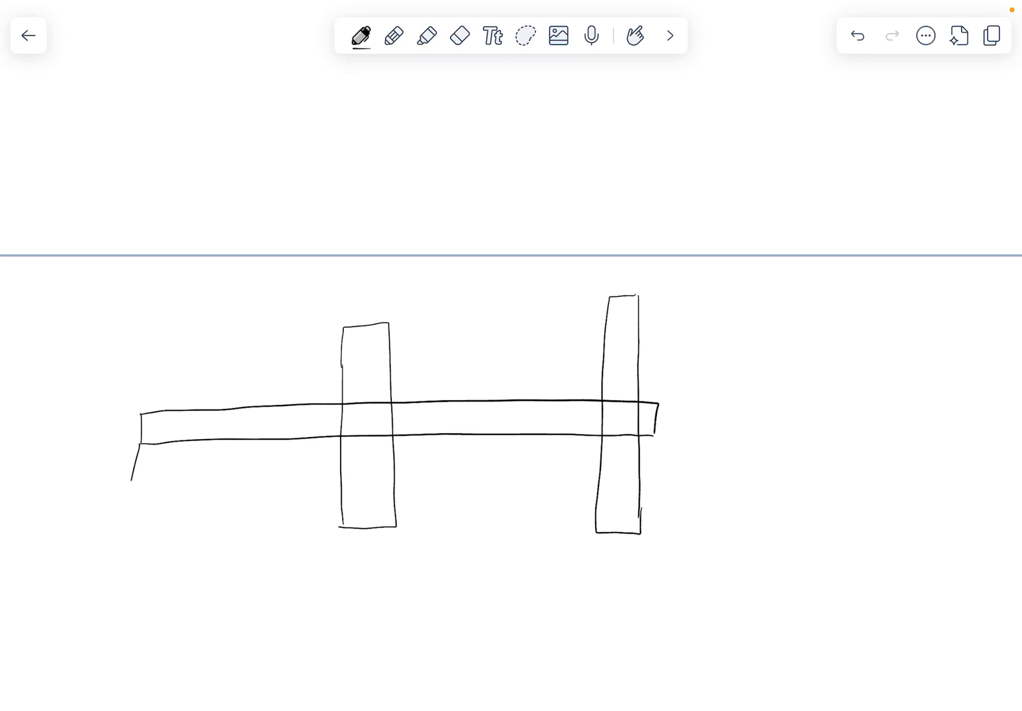
Step: Sketch support symbols under the shaft's left end and near C, then show ink colours
{"action": "left_click_drag", "start_coordinate": [135, 454], "coordinate": [138, 490]}
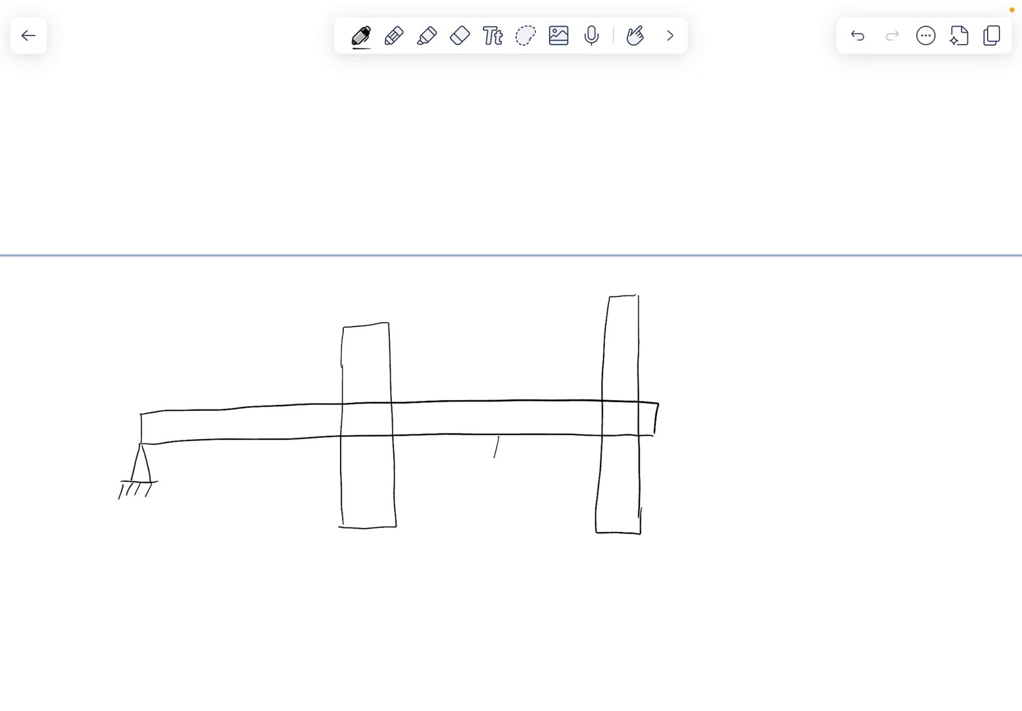
{"action": "left_click_drag", "start_coordinate": [494, 447], "coordinate": [500, 467]}
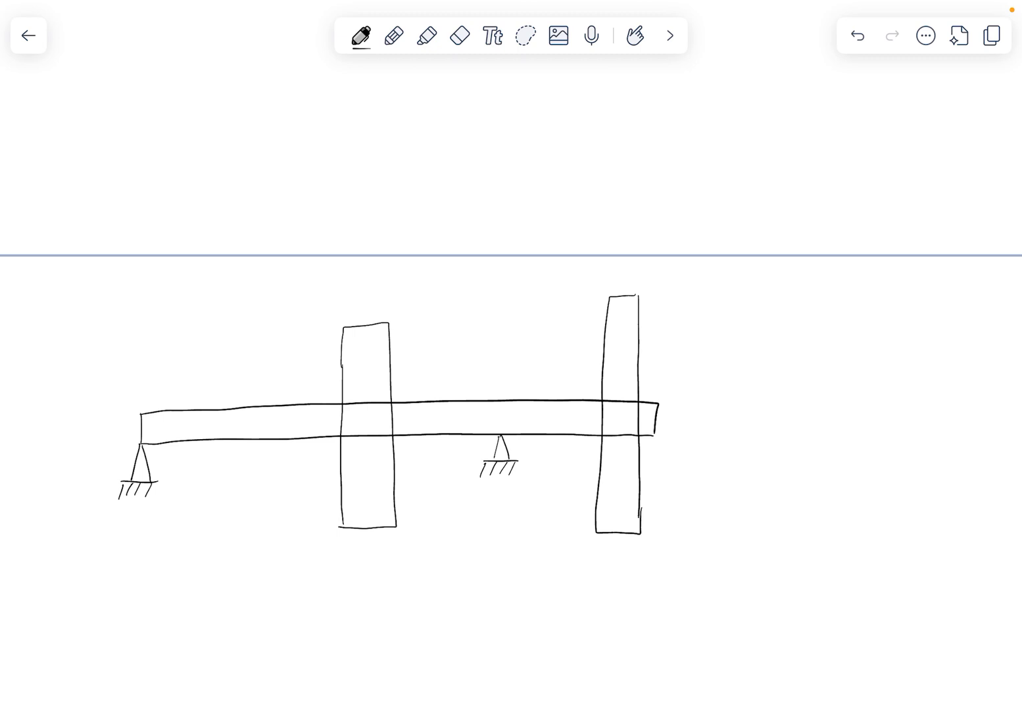
{"action": "left_click", "coordinate": [361, 35]}
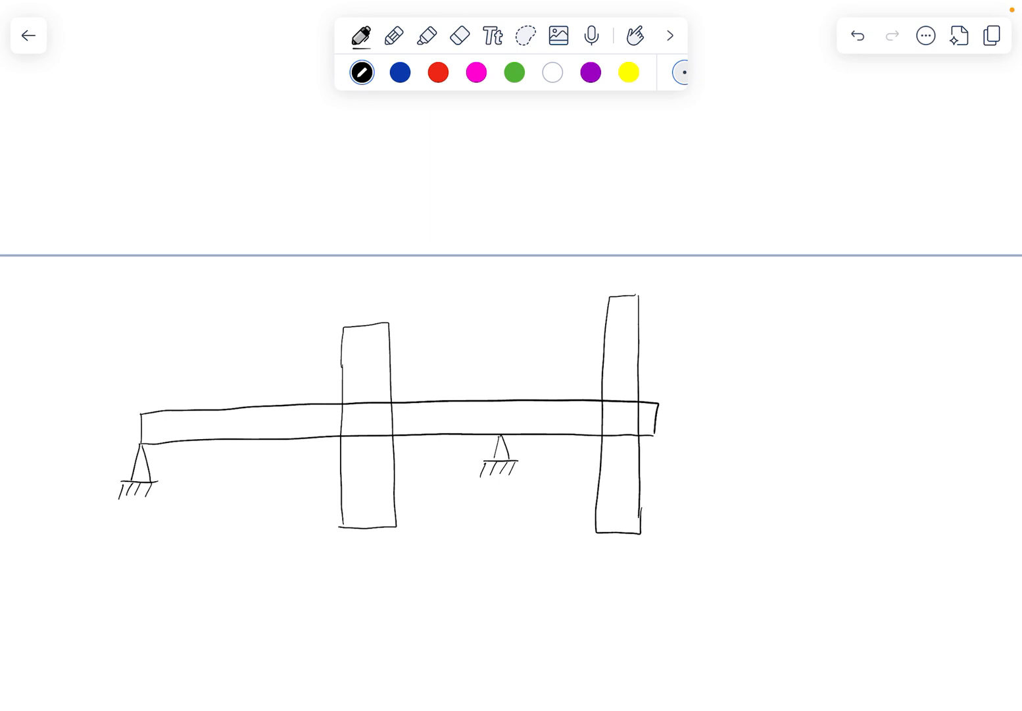
Step: In red, draw reaction Oy under O, label C, and add a downward arrow through pulley A
{"action": "left_click_drag", "start_coordinate": [118, 421], "coordinate": [128, 440]}
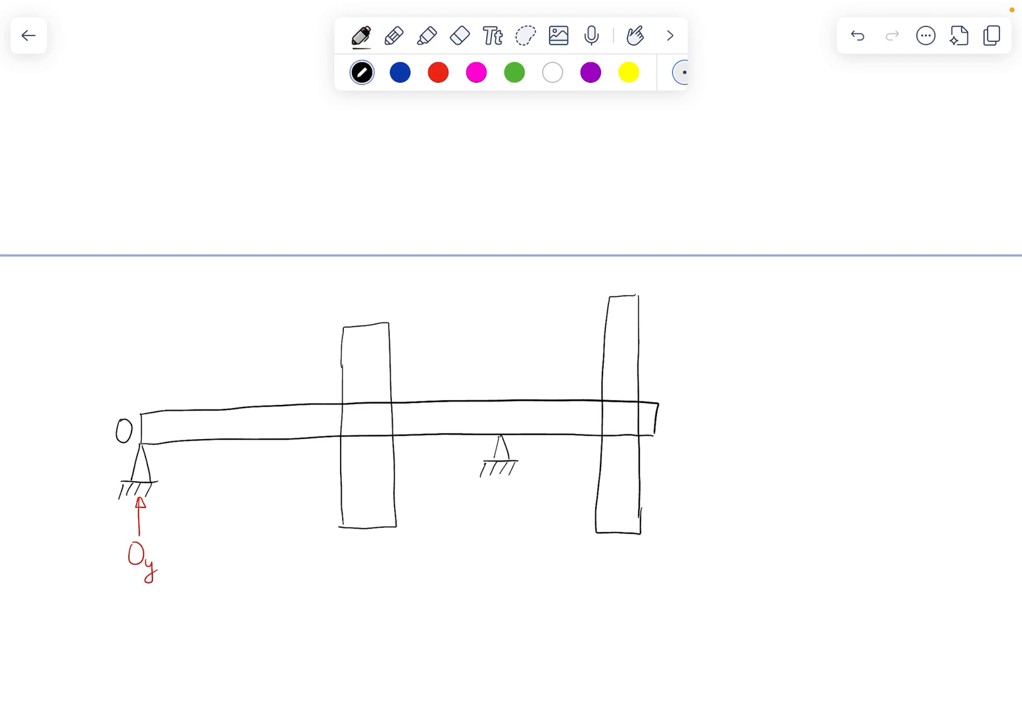
{"action": "type", "text": "C"}
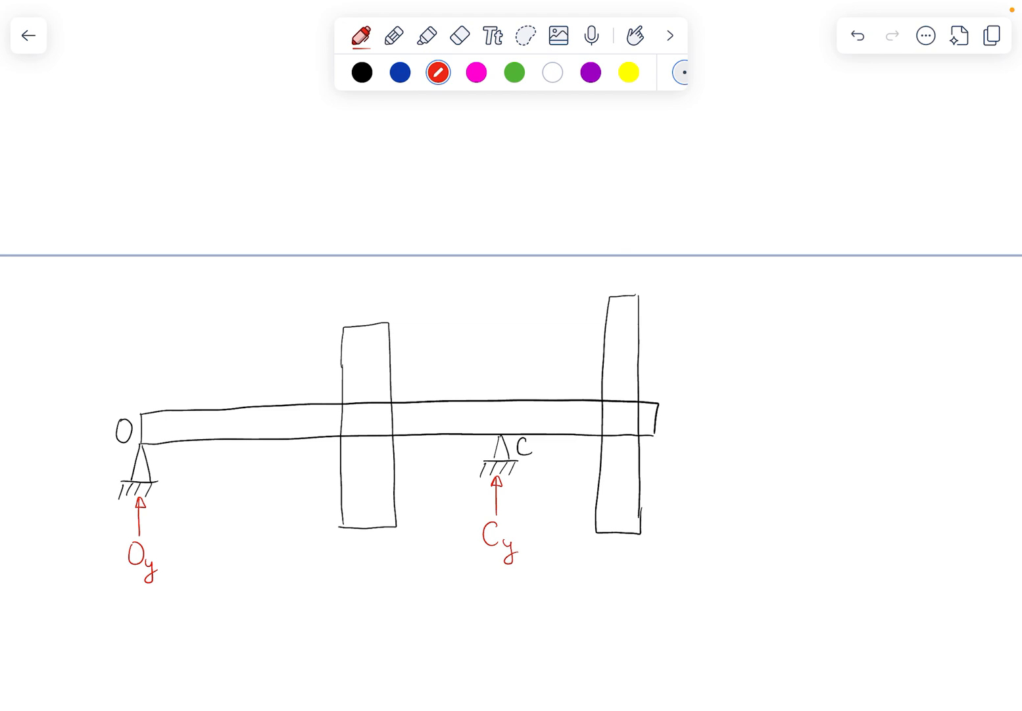
{"action": "left_click_drag", "start_coordinate": [618, 421], "coordinate": [615, 579]}
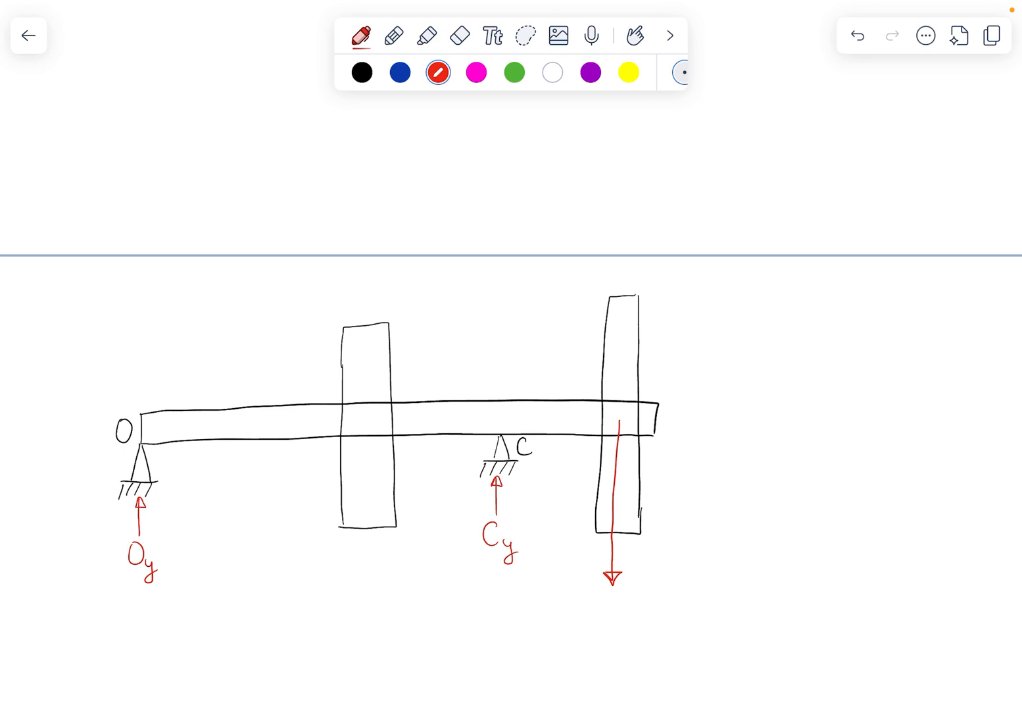
Step: Label pulleys A and B, write (1800+270)N under A's arrow, and start an arrow at B
{"action": "left_click", "coordinate": [362, 72]}
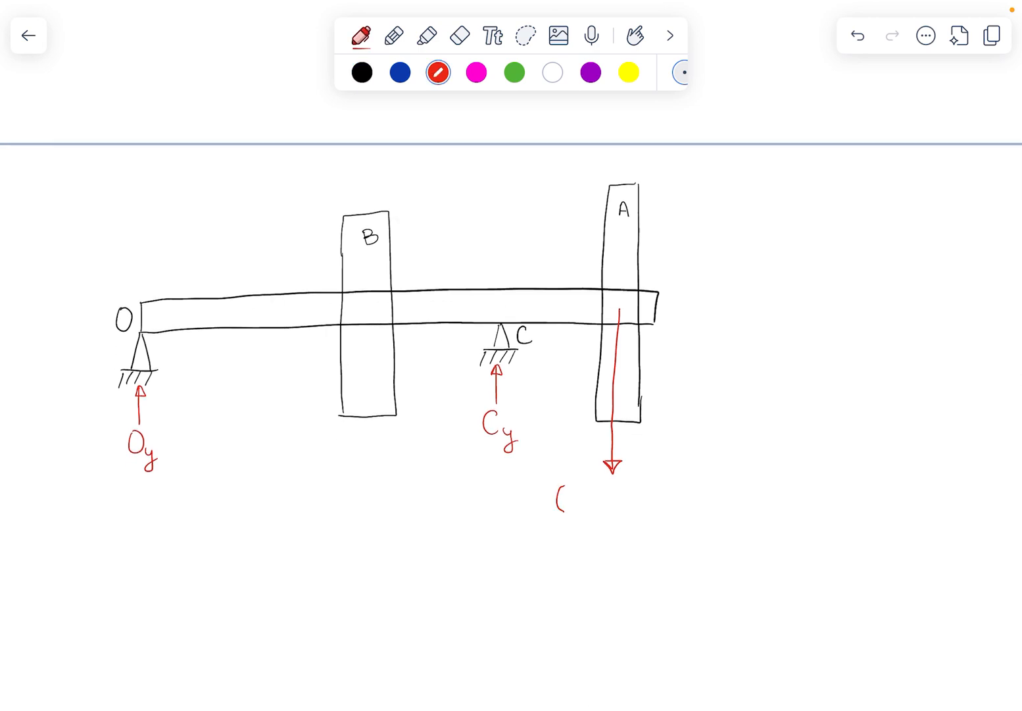
{"action": "type", "text": "1800"}
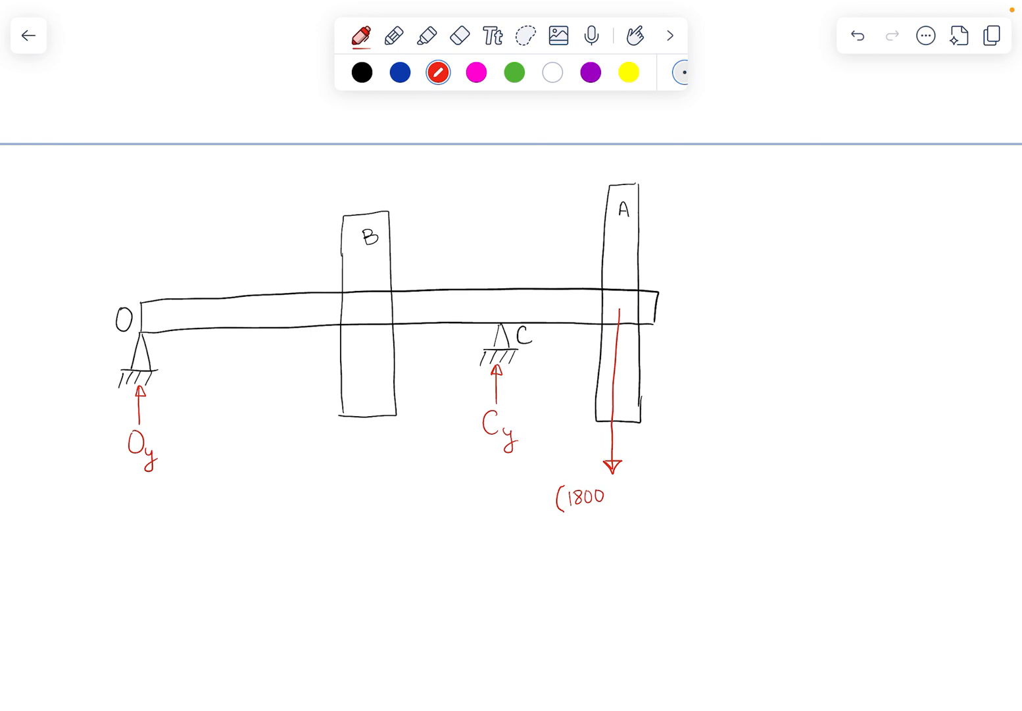
{"action": "type", "text": "+2"}
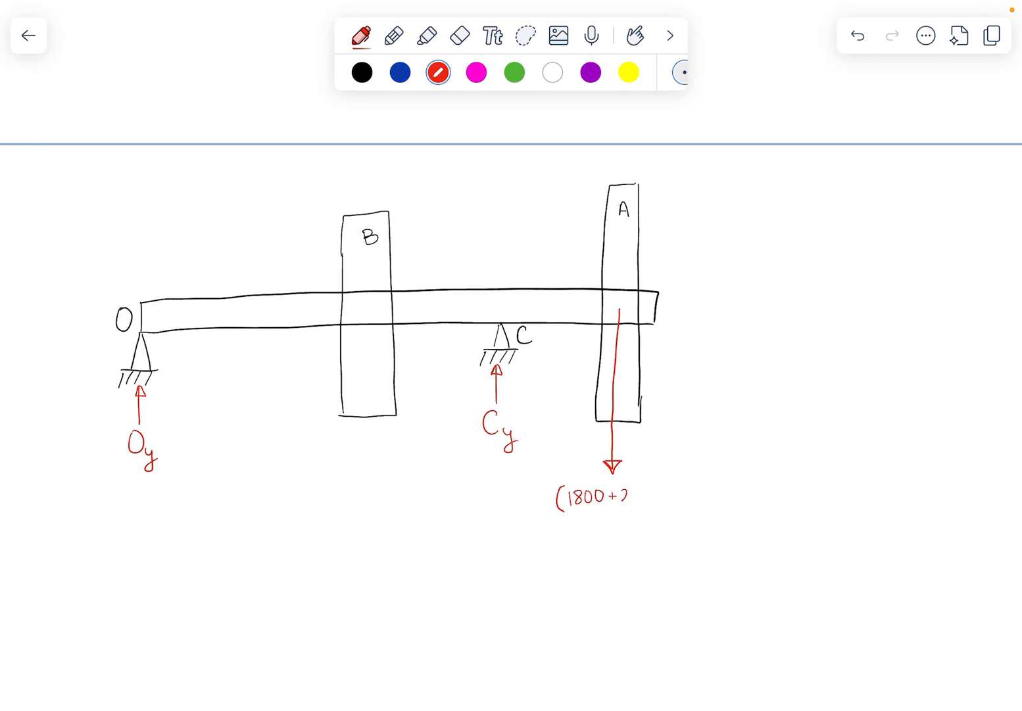
{"action": "type", "text": "70"}
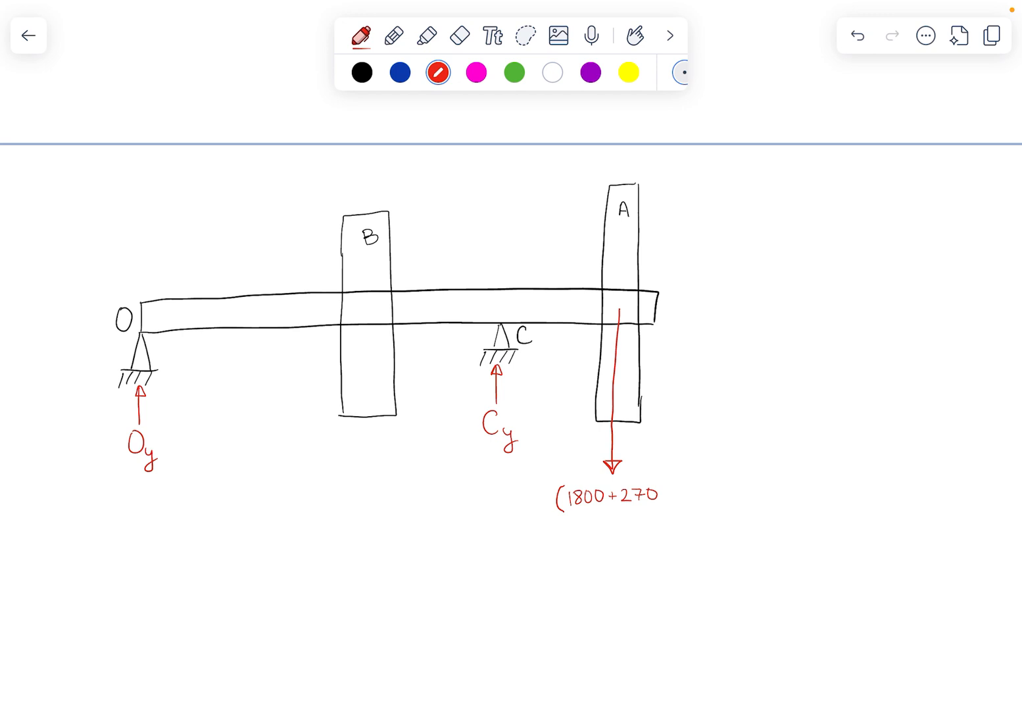
{"action": "type", "text": ")N"}
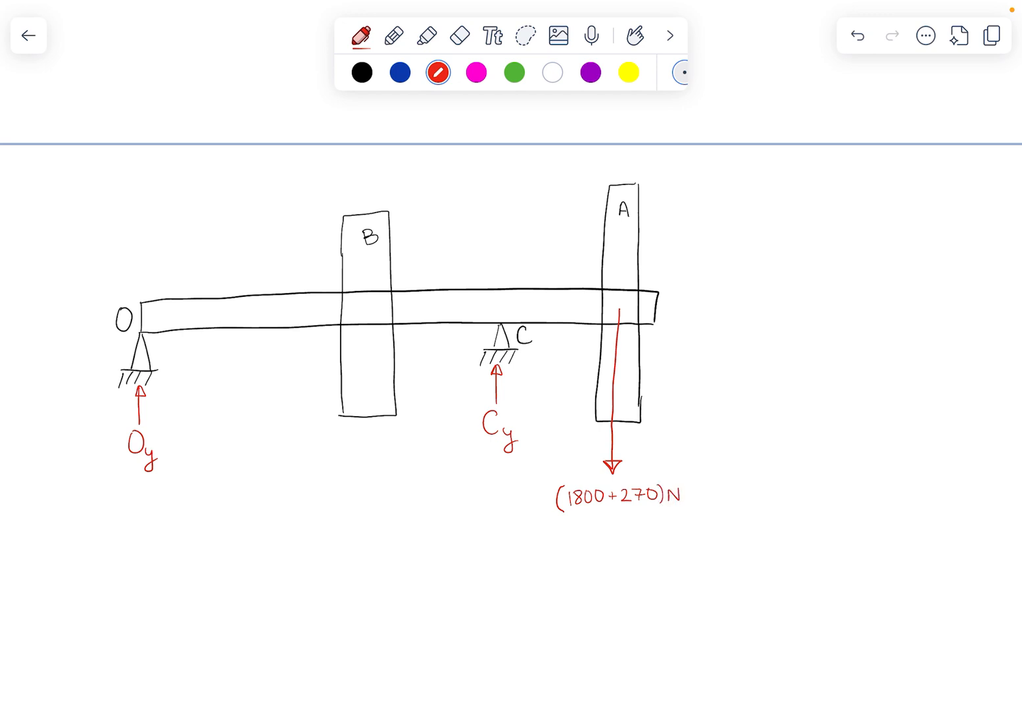
{"action": "left_click_drag", "start_coordinate": [363, 288], "coordinate": [363, 314]}
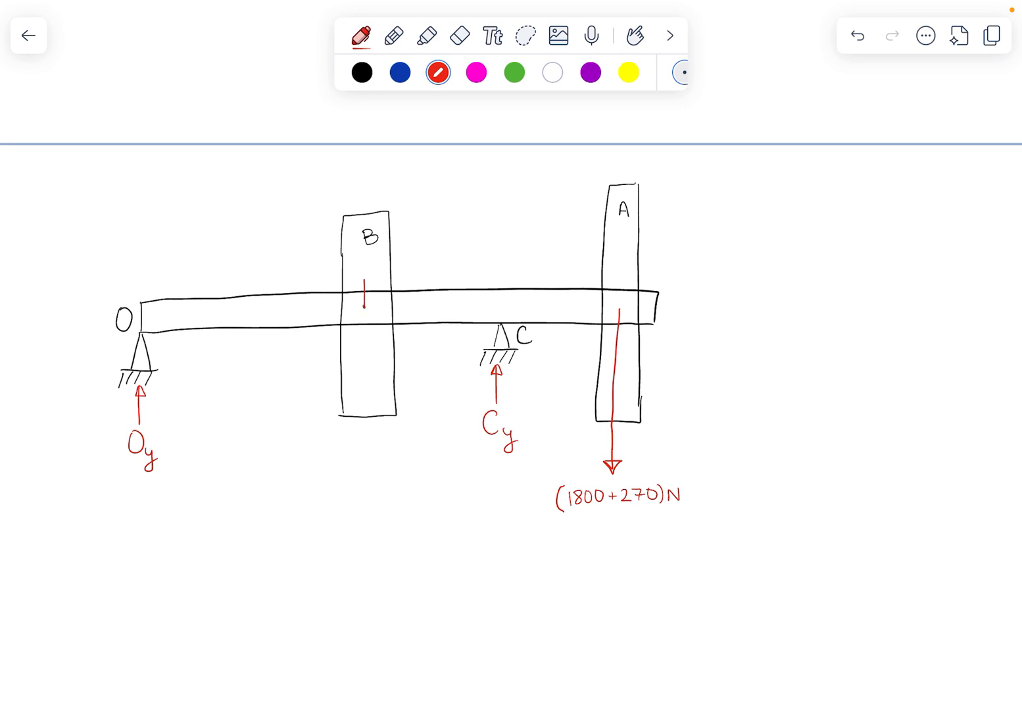
Step: Extend B's force arrow upward, label it (2880+432)N, and return to black ink
{"action": "left_click_drag", "start_coordinate": [362, 309], "coordinate": [364, 181]}
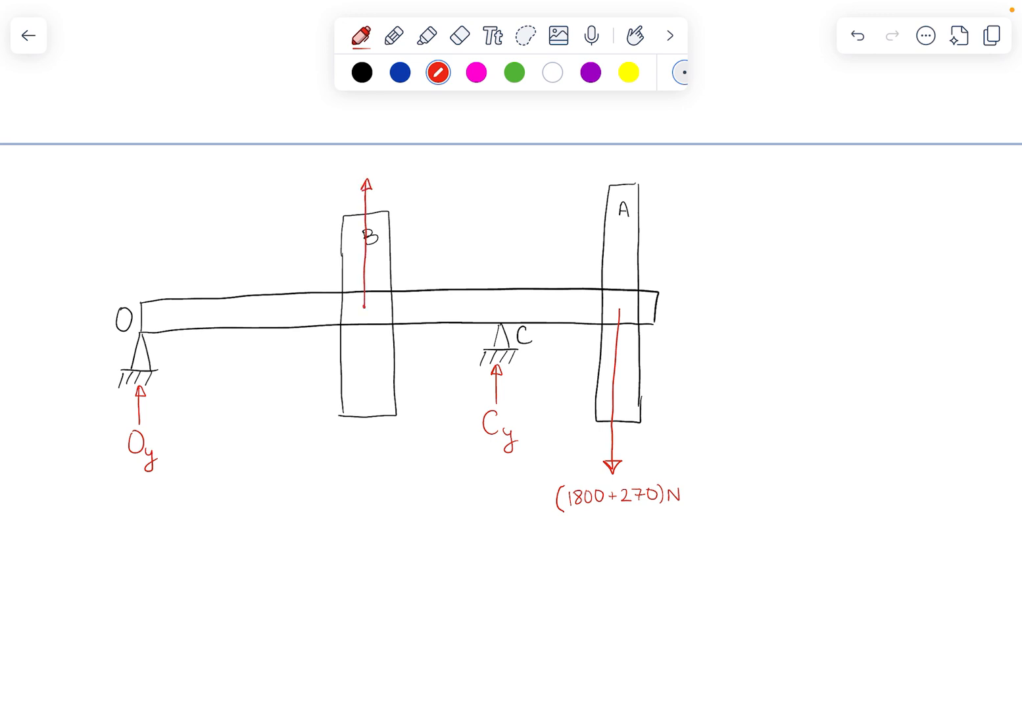
{"action": "scroll", "scroll_direction": "down", "scroll_amount": 3}
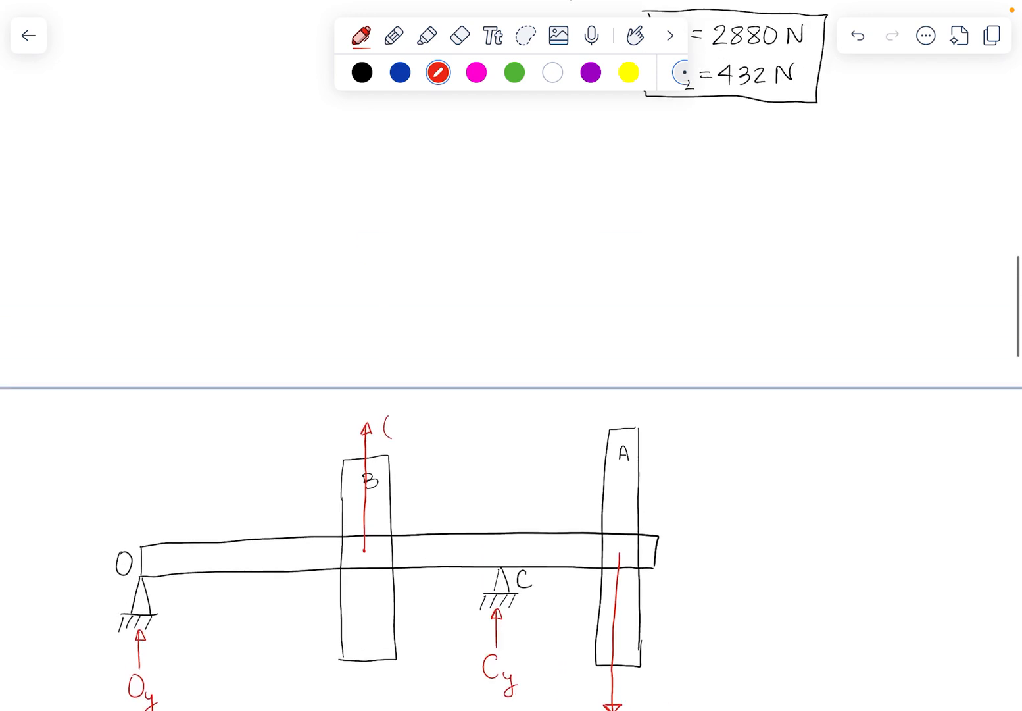
{"action": "scroll", "scroll_direction": "down", "scroll_amount": 3}
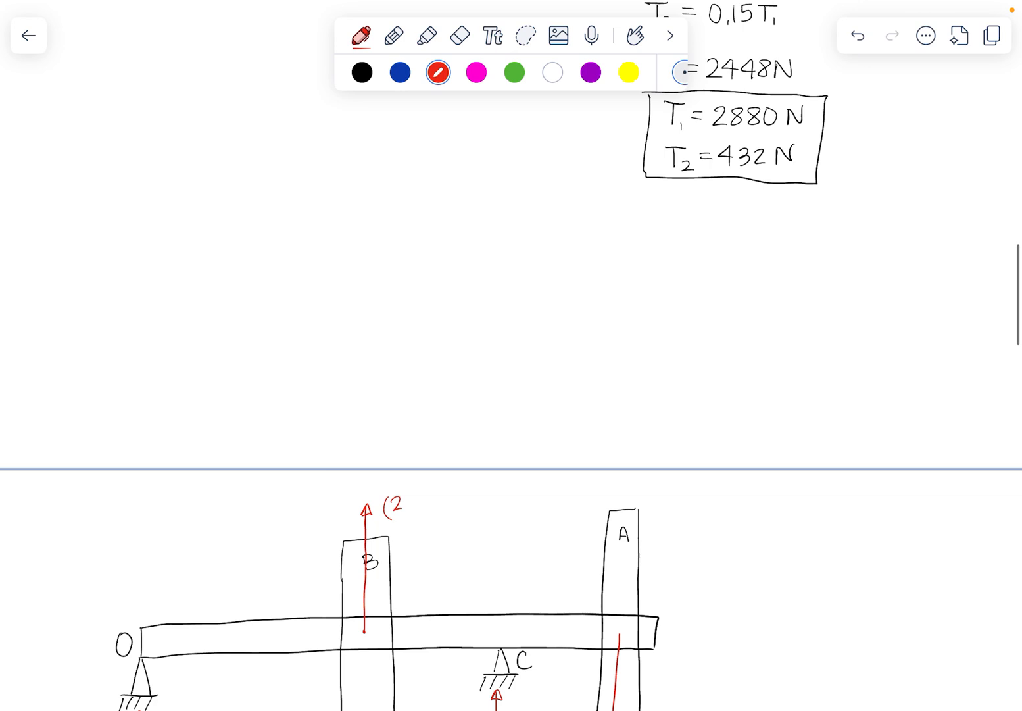
{"action": "type", "text": "2880)"}
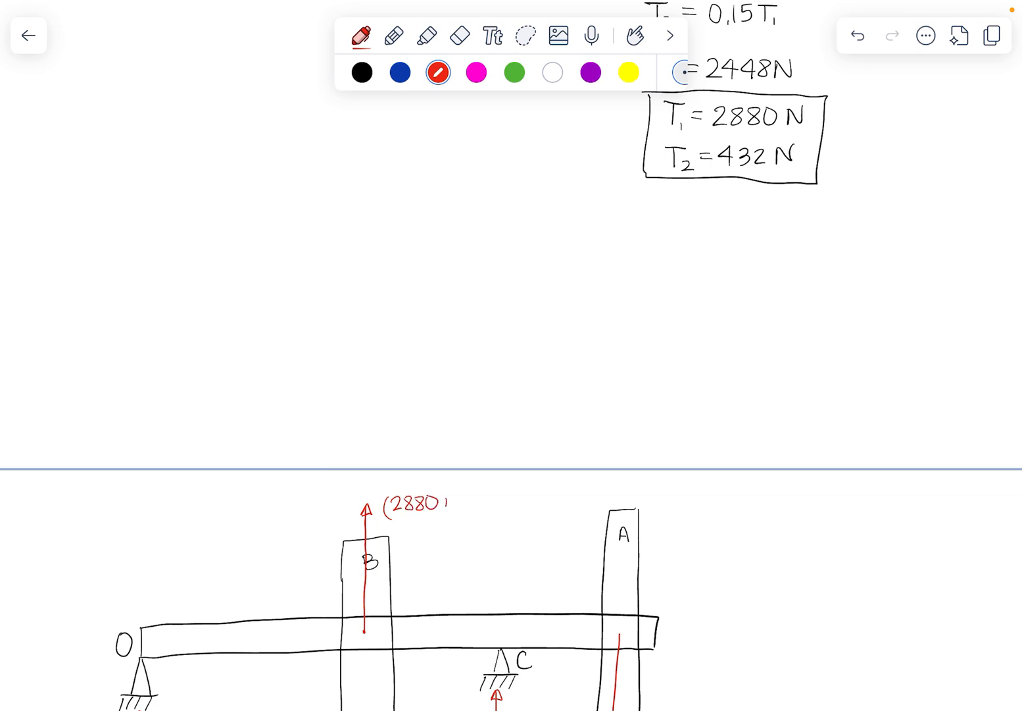
{"action": "type", "text": "+432)N"}
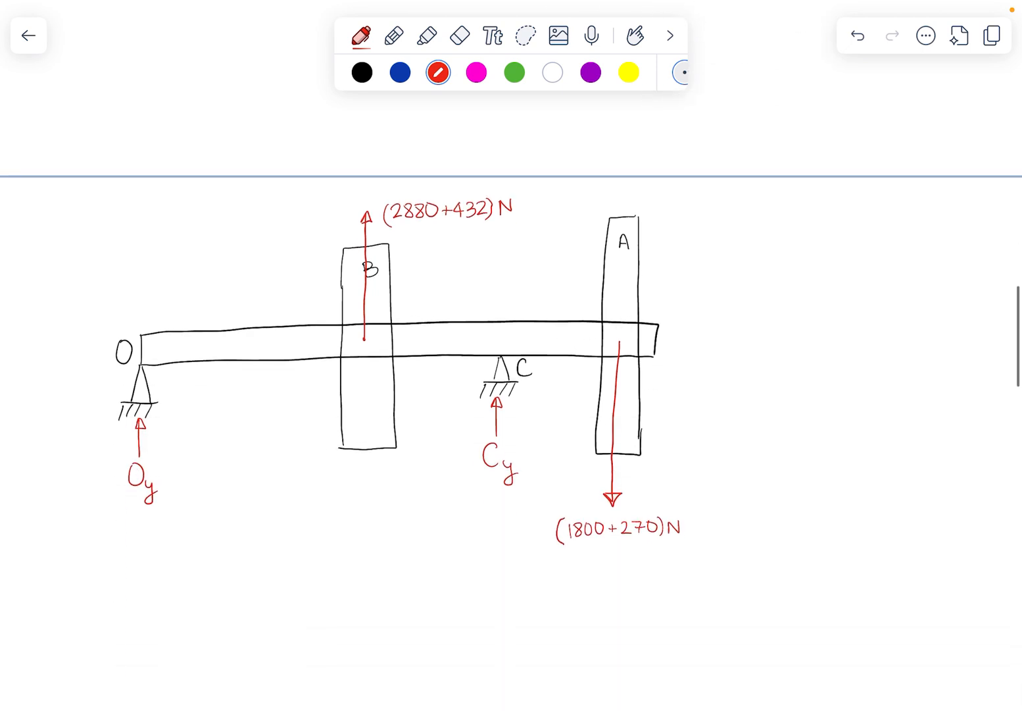
{"action": "left_click", "coordinate": [362, 72]}
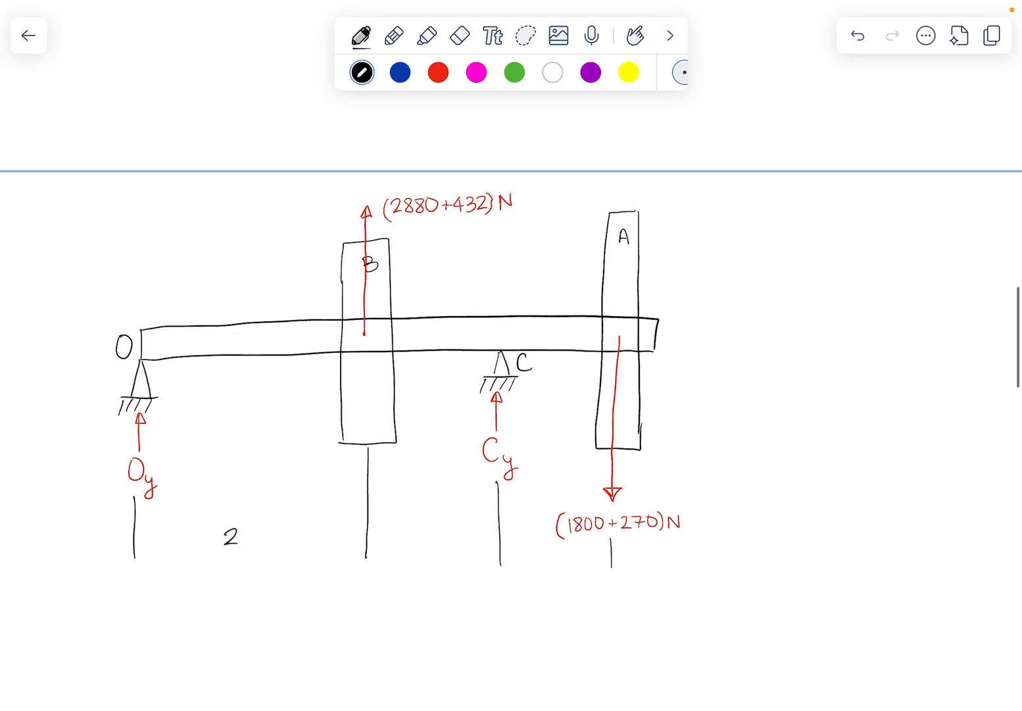
Step: Draw dimension arrows between extension lines, labelled 230 mm, 280 mm and 300 mm
{"action": "type", "text": "230 n"}
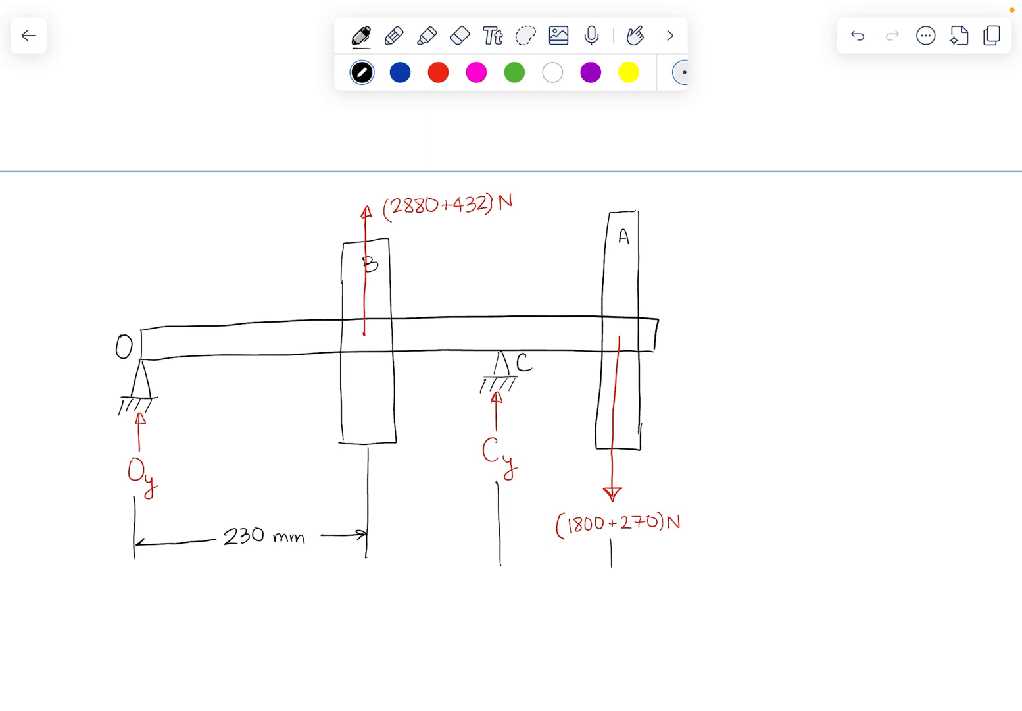
{"action": "type", "text": "280"}
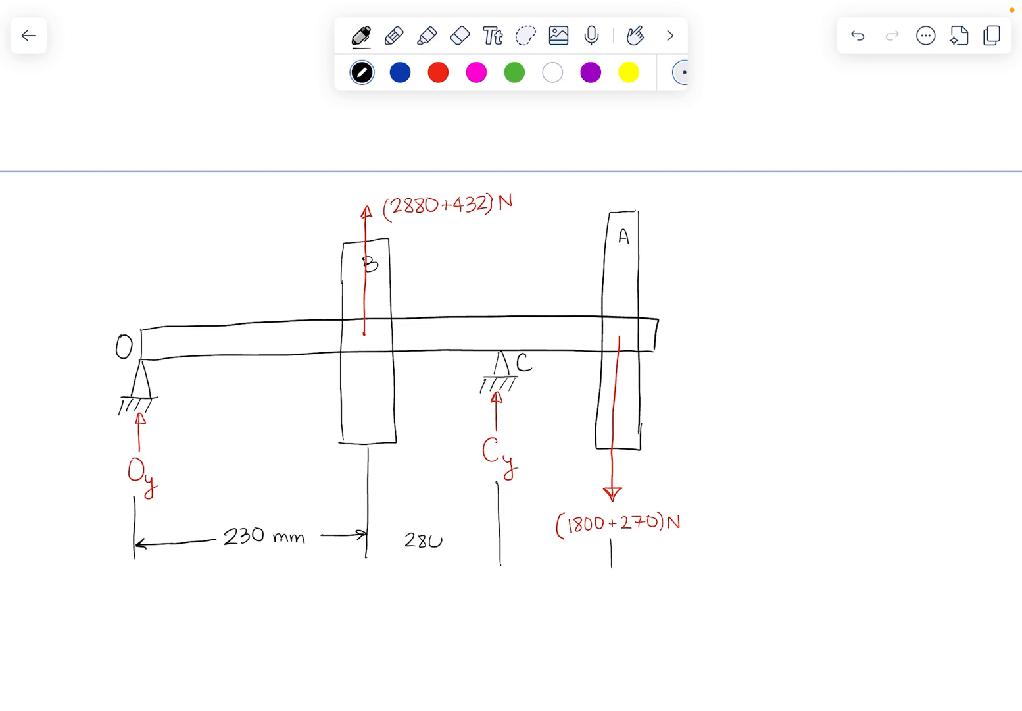
{"action": "type", "text": "mm"}
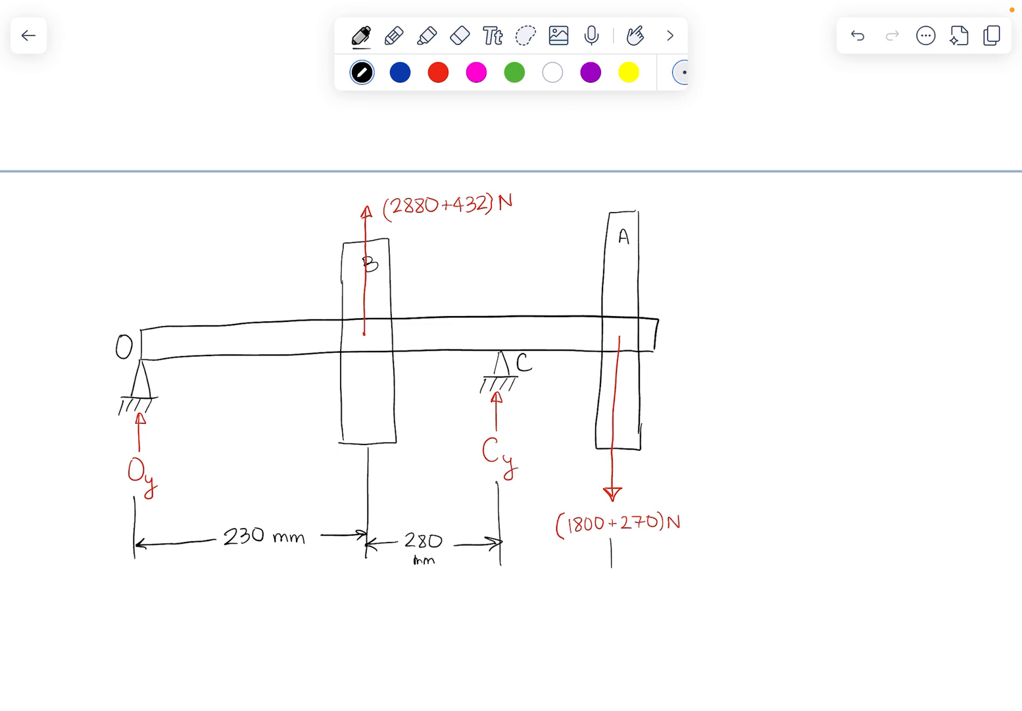
{"action": "type", "text": "3"}
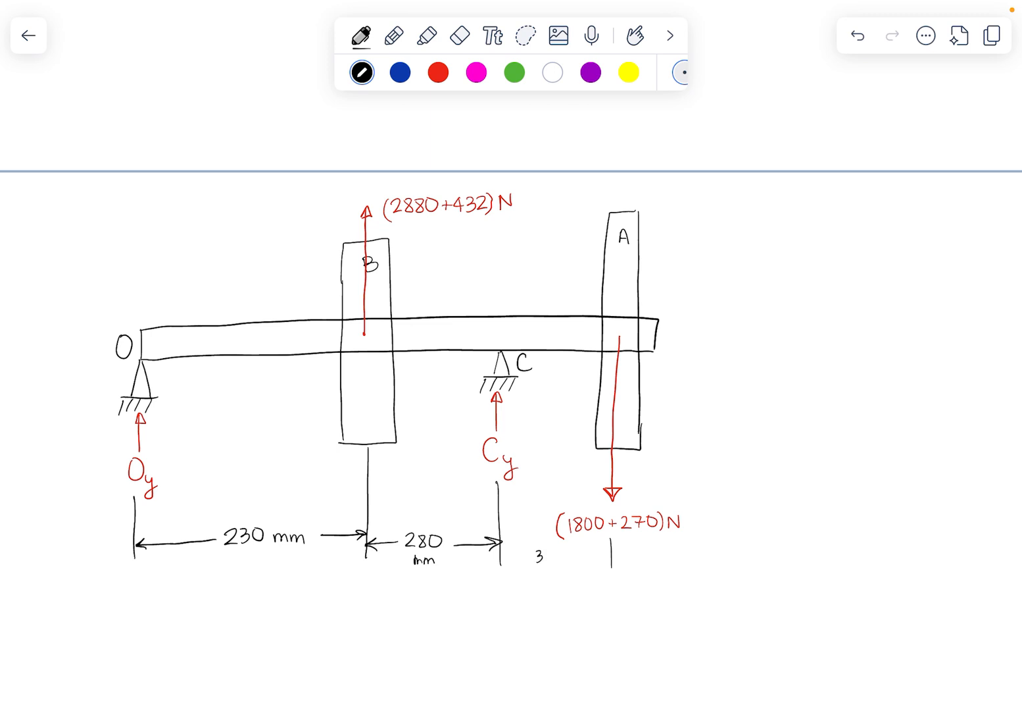
{"action": "type", "text": "300 m"}
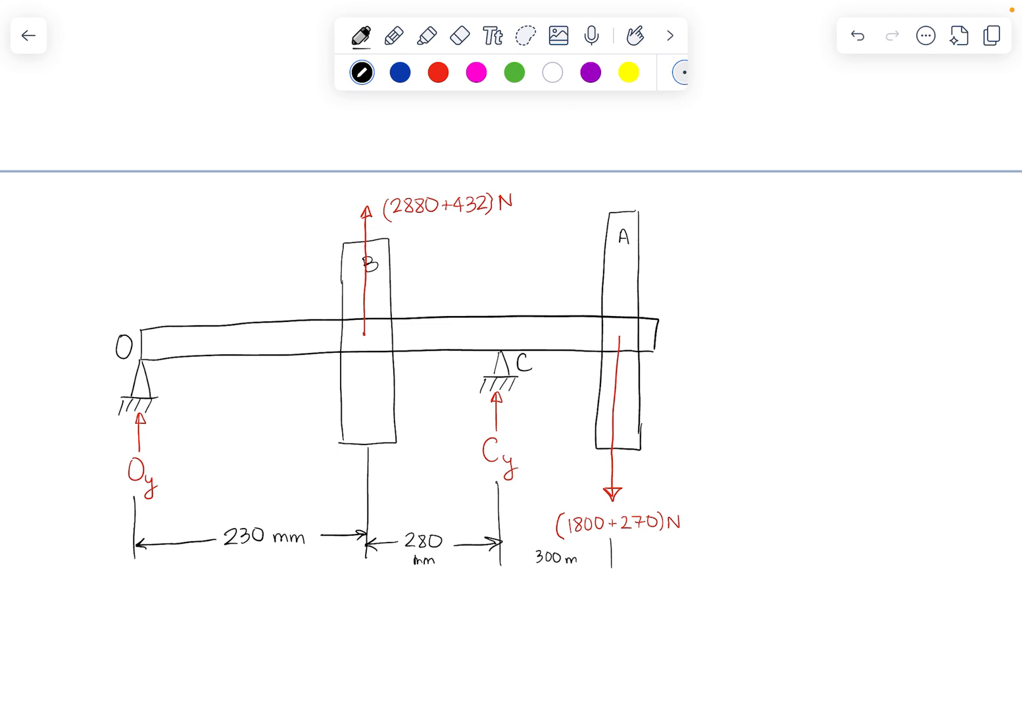
{"action": "type", "text": "mm"}
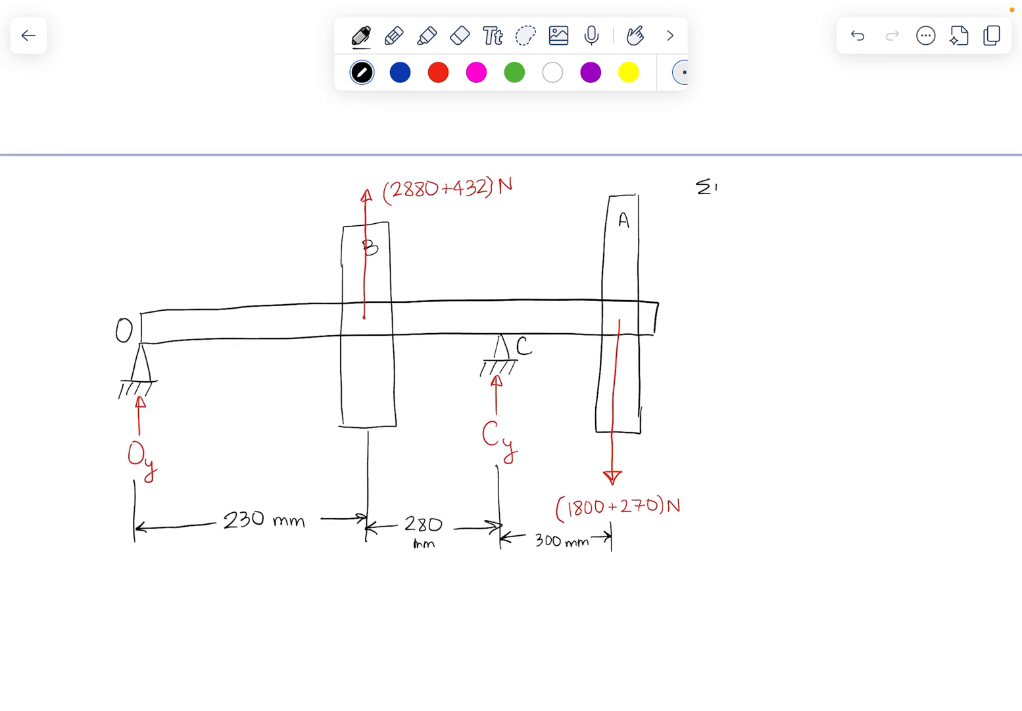
Step: Write ΣMo = (3312 N)(0.23 m) and erase the equals sign after ΣMo
{"action": "type", "text": "M=C"}
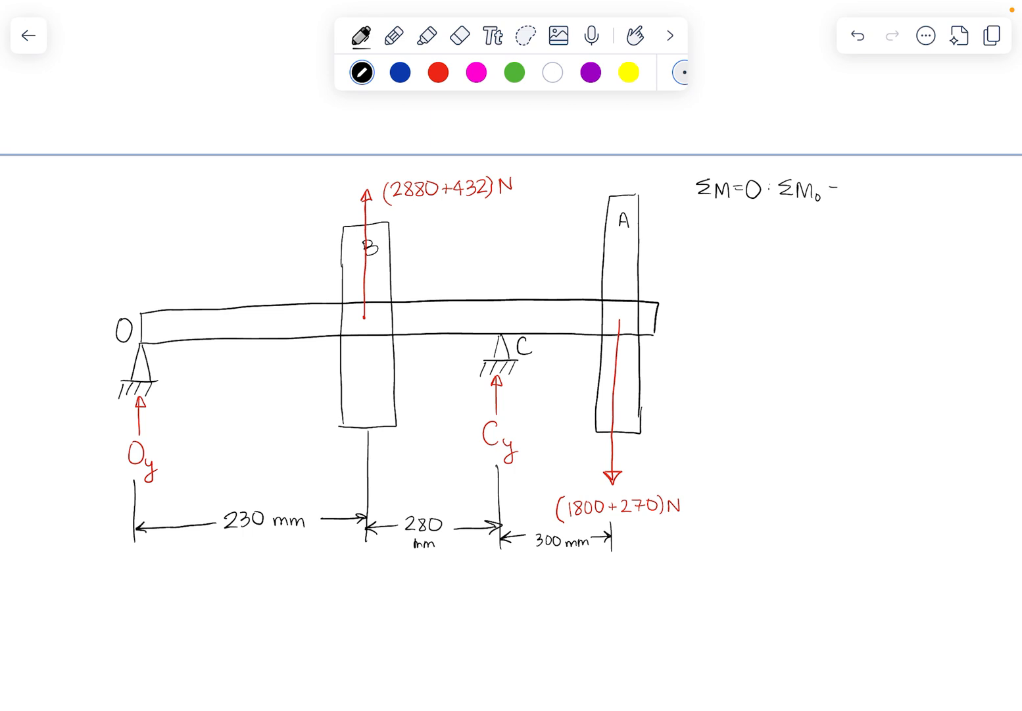
{"action": "type", "text": "="}
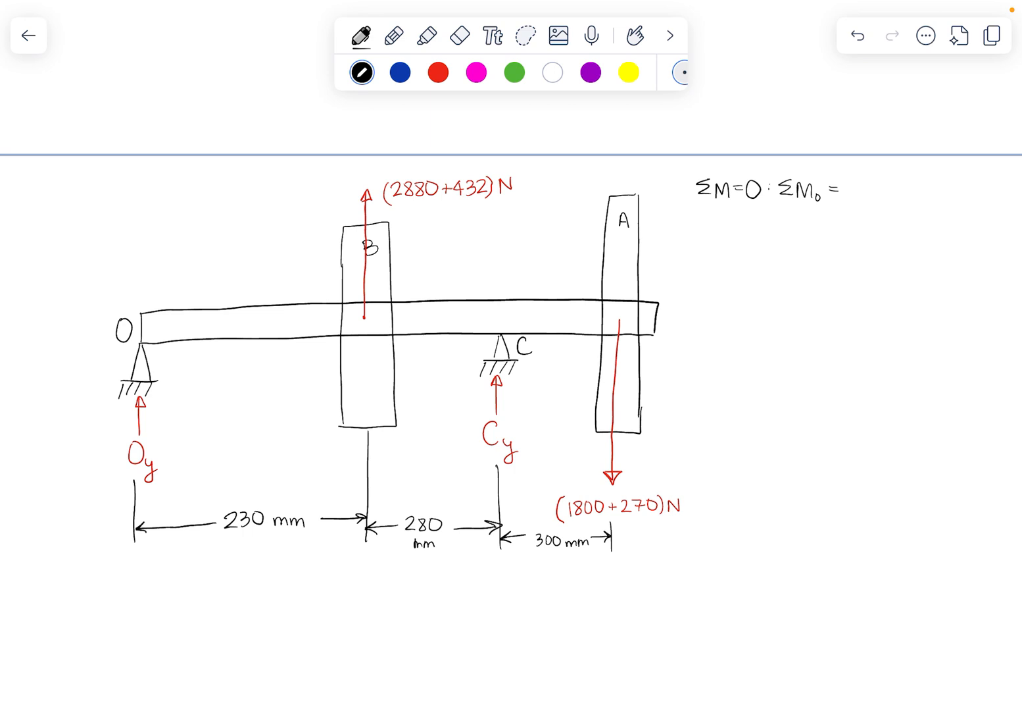
{"action": "type", "text": "3317"}
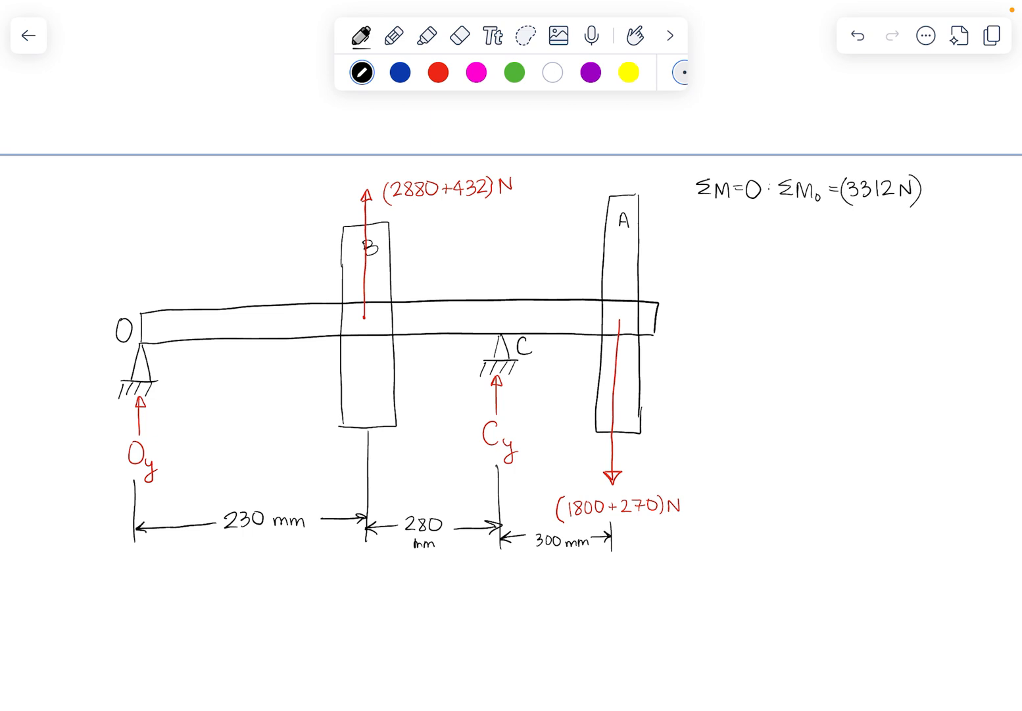
{"action": "type", "text": "(0."}
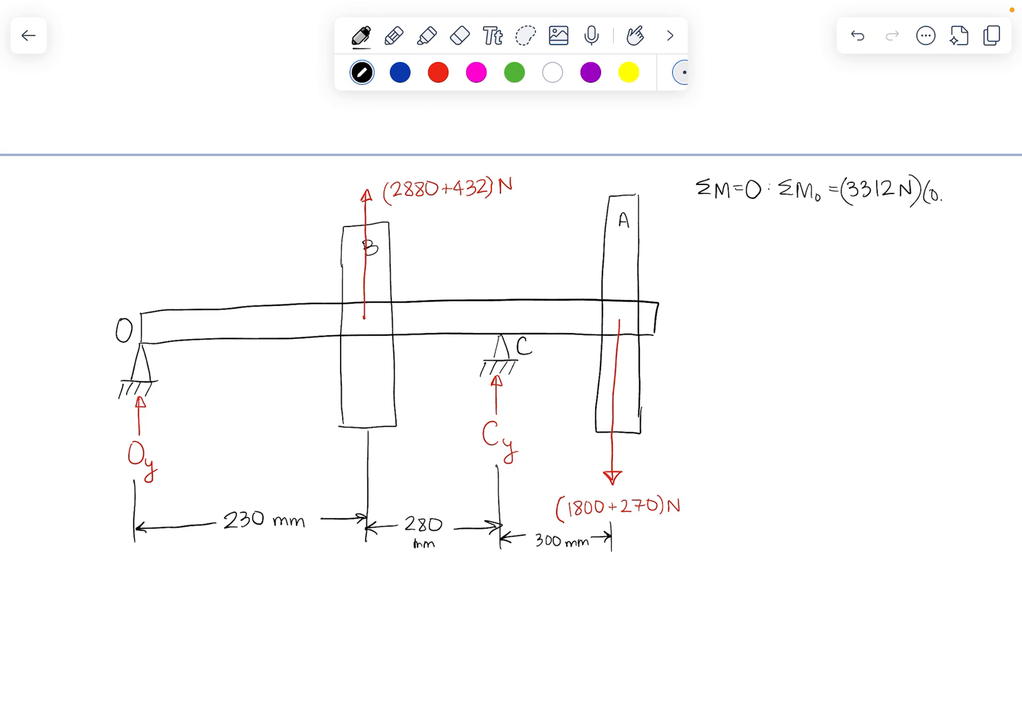
{"action": "type", "text": "0.23 m"}
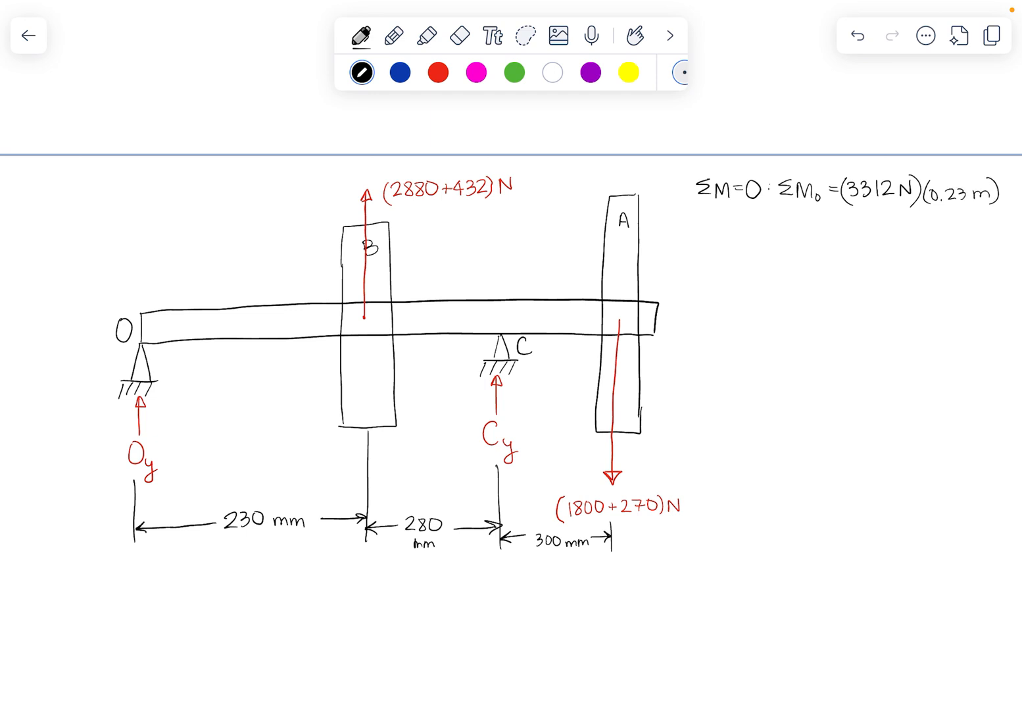
{"action": "left_click", "coordinate": [460, 35]}
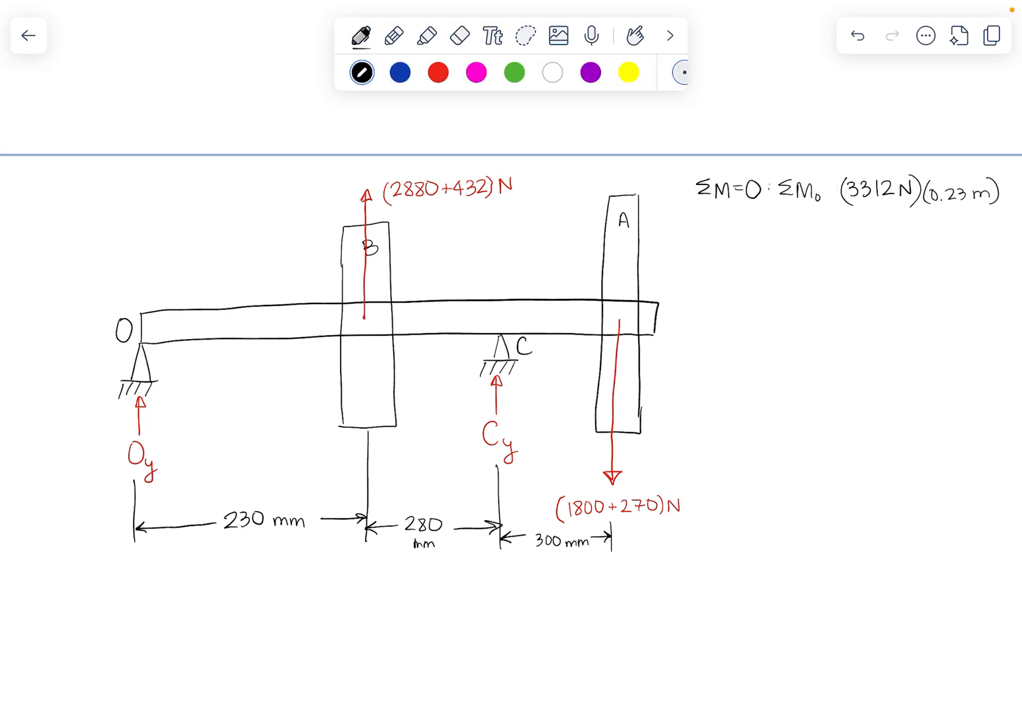
Step: Add a counterclockwise-positive marker, write =+ before (3312 N), and start '+ C' below
{"action": "type", "text": "=-"}
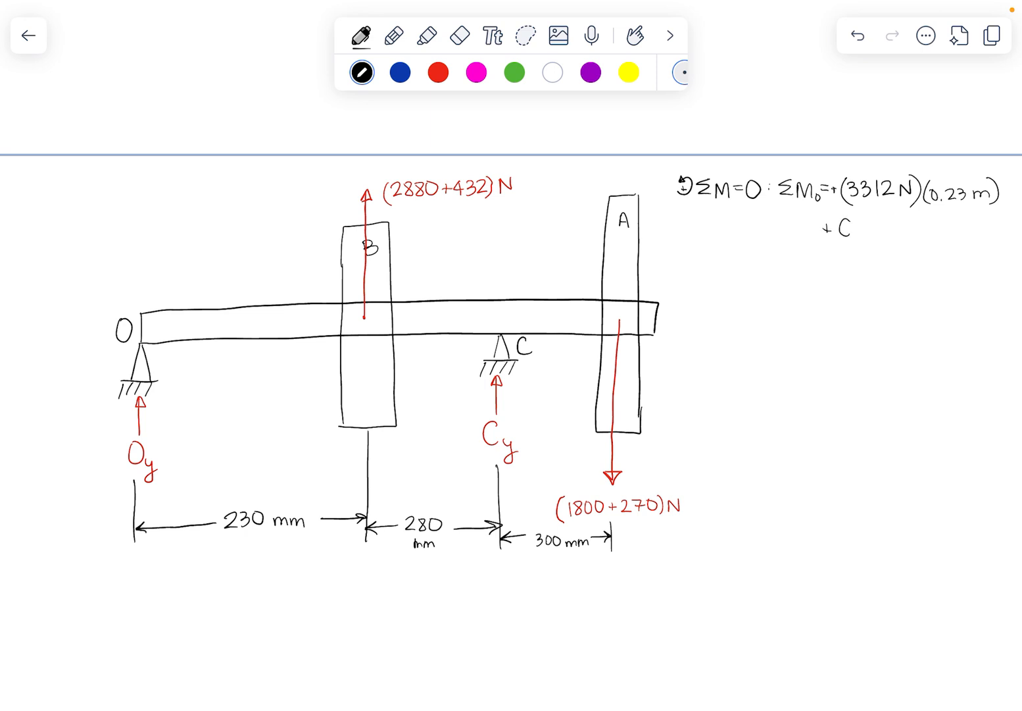
Step: Write the term Cy(0.51 m) on the second line of the moment equation
{"action": "type", "text": "y("}
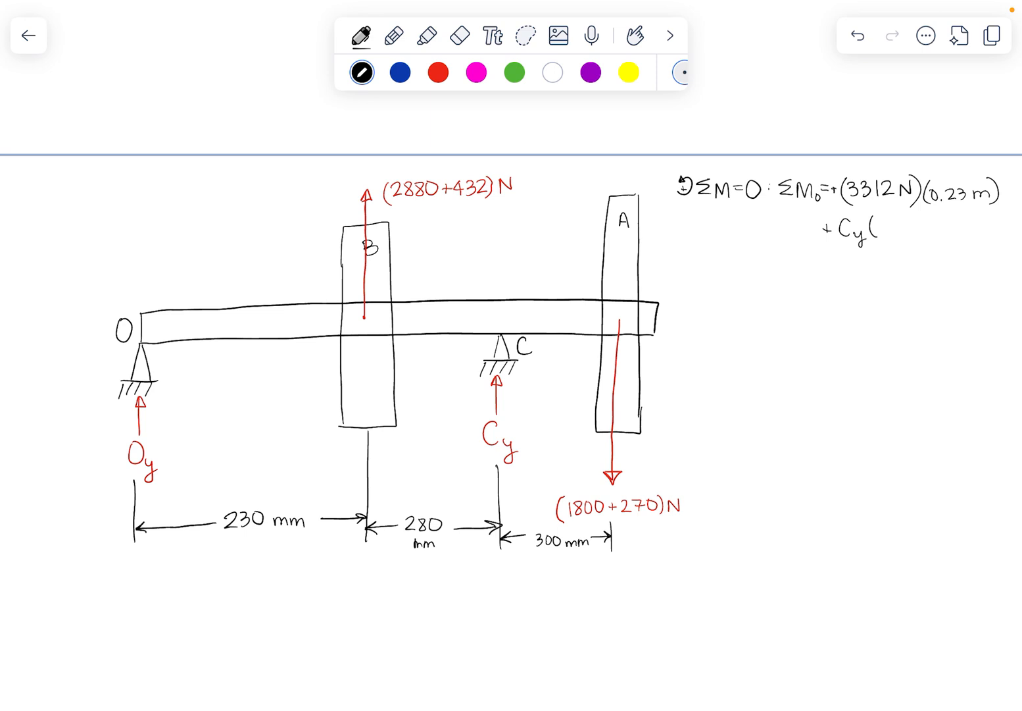
{"action": "type", "text": "0"}
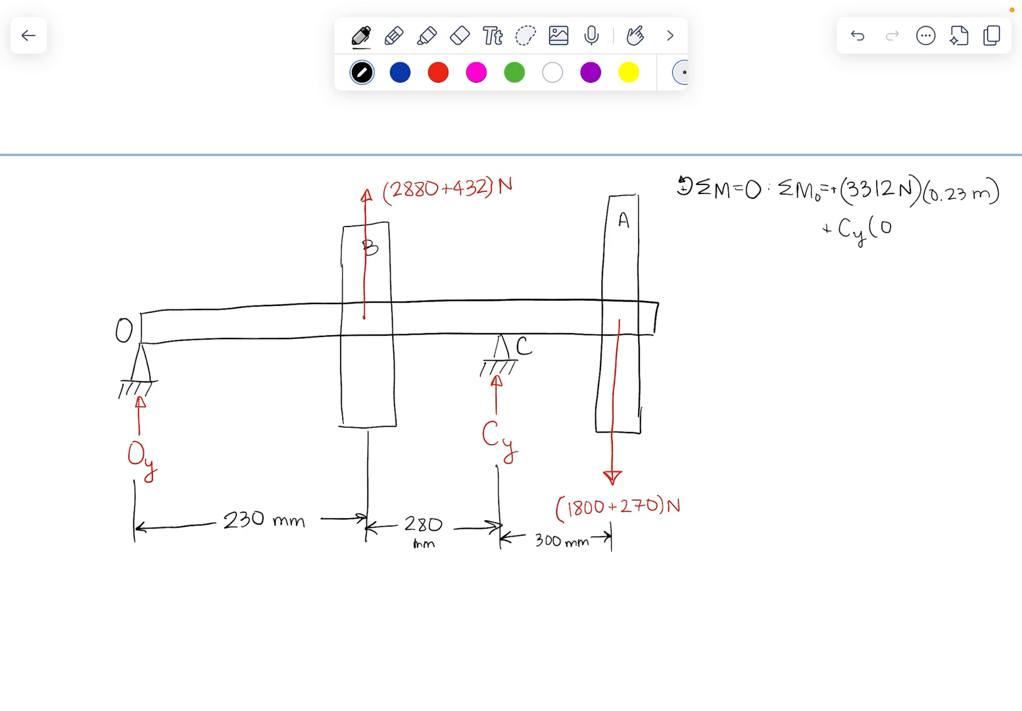
{"action": "type", "text": "0.51 n"}
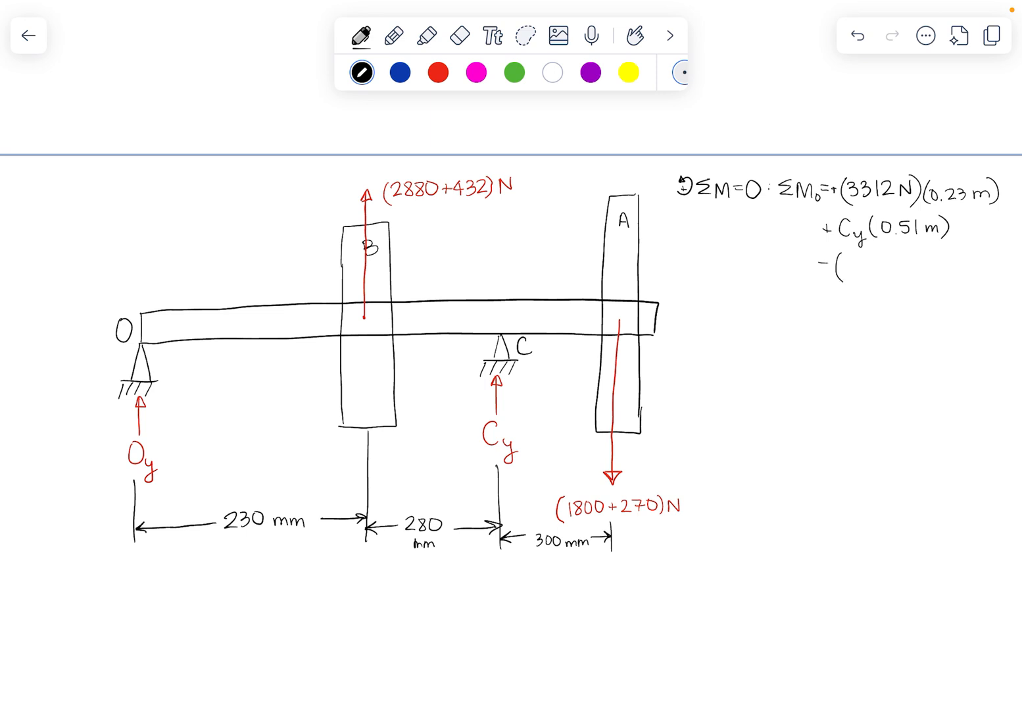
Step: Write −(2070 N)(0.81 m) = 0 on the third line
{"action": "type", "text": "2070N)"}
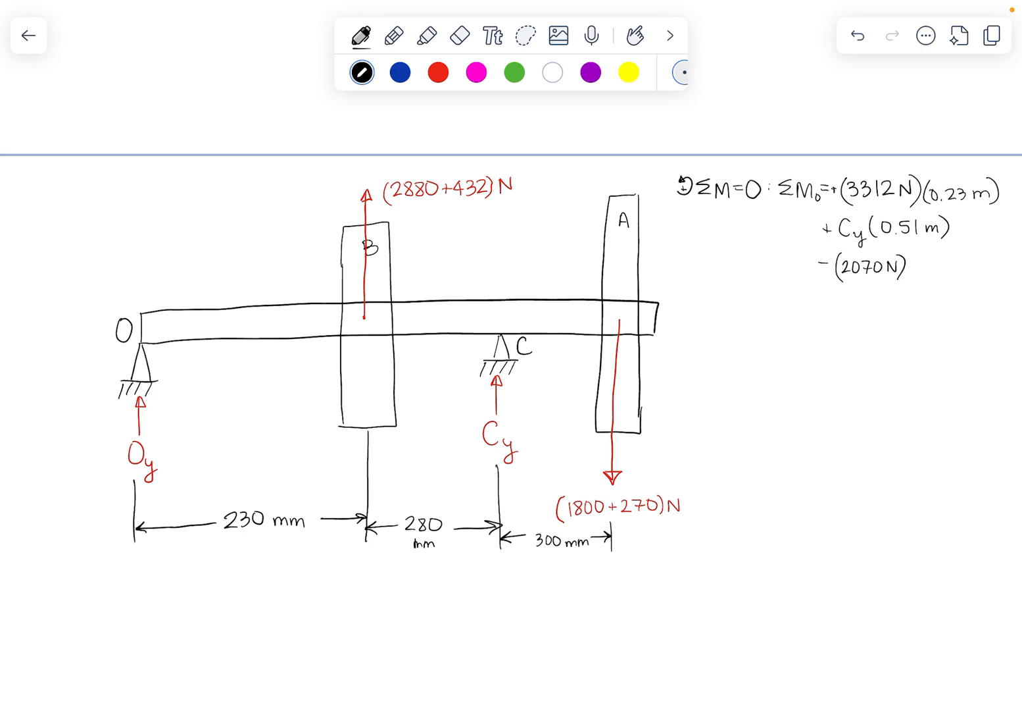
{"action": "type", "text": "("}
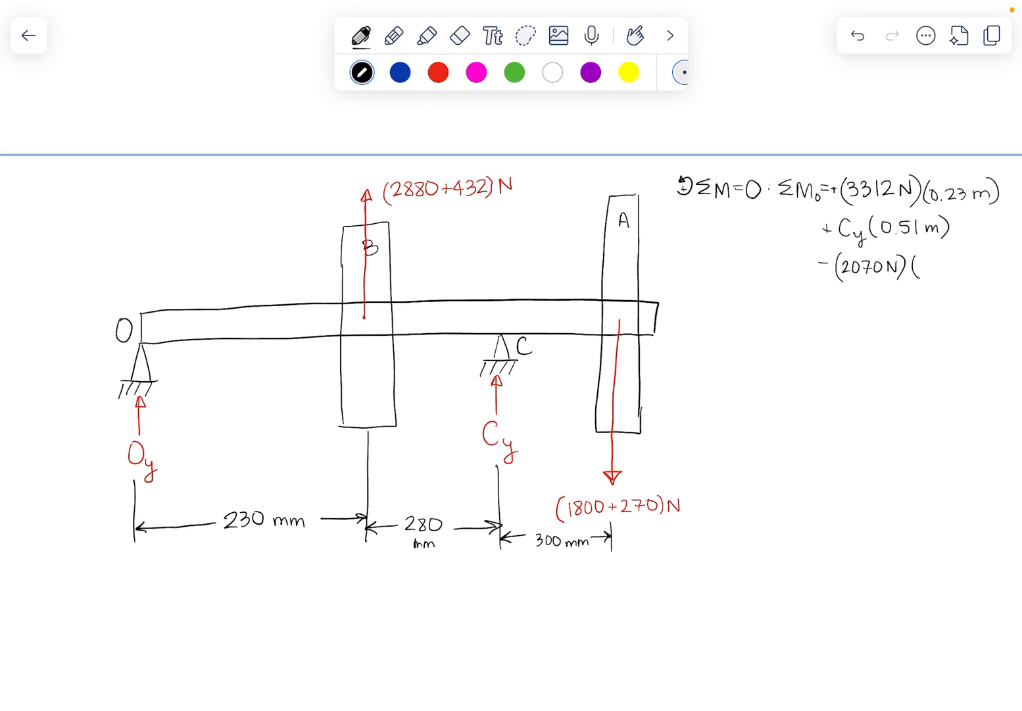
{"action": "type", "text": "0."}
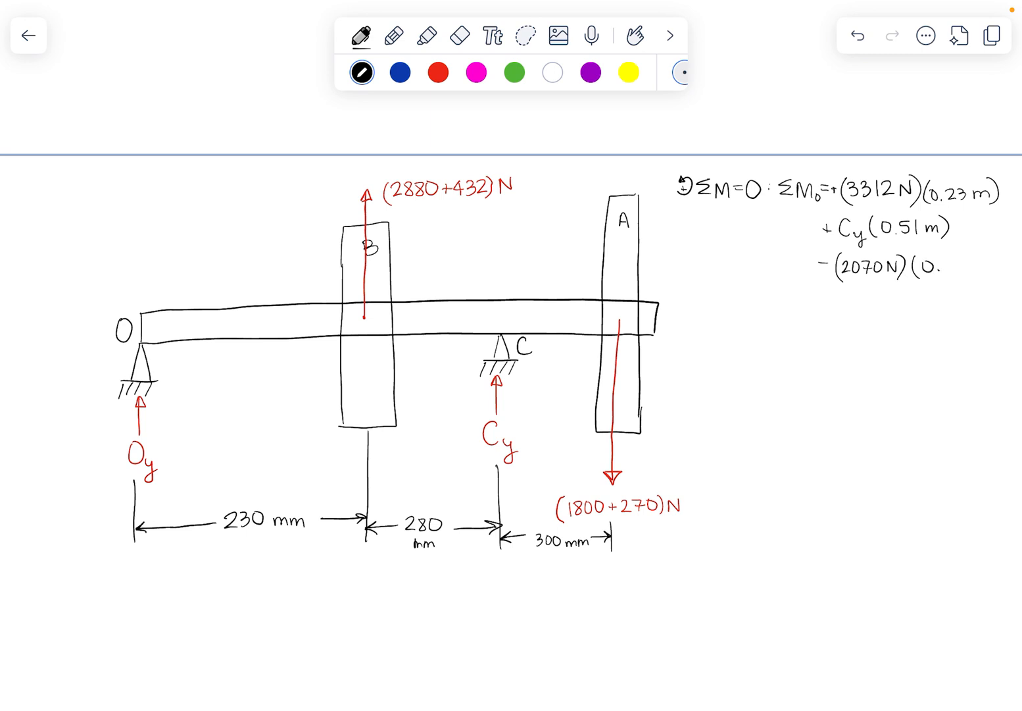
{"action": "type", "text": "0.81 m"}
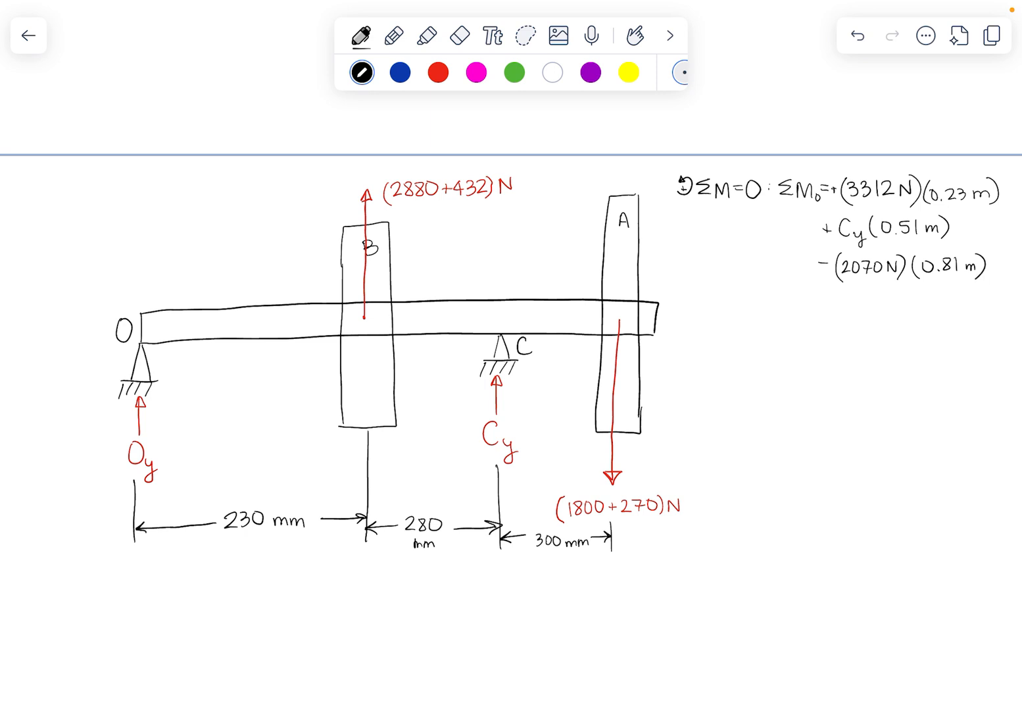
{"action": "type", "text": "=0"}
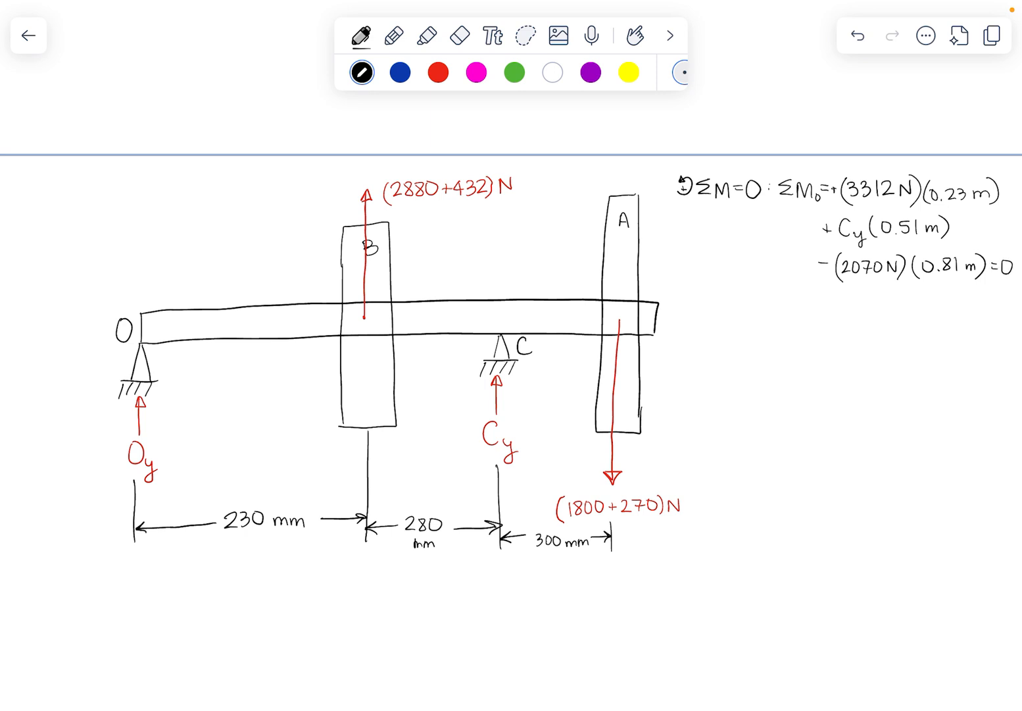
Step: Handwrite Cy = 1794 N under the moment equation and begin a new Σ below
{"action": "type", "text": "Cy"}
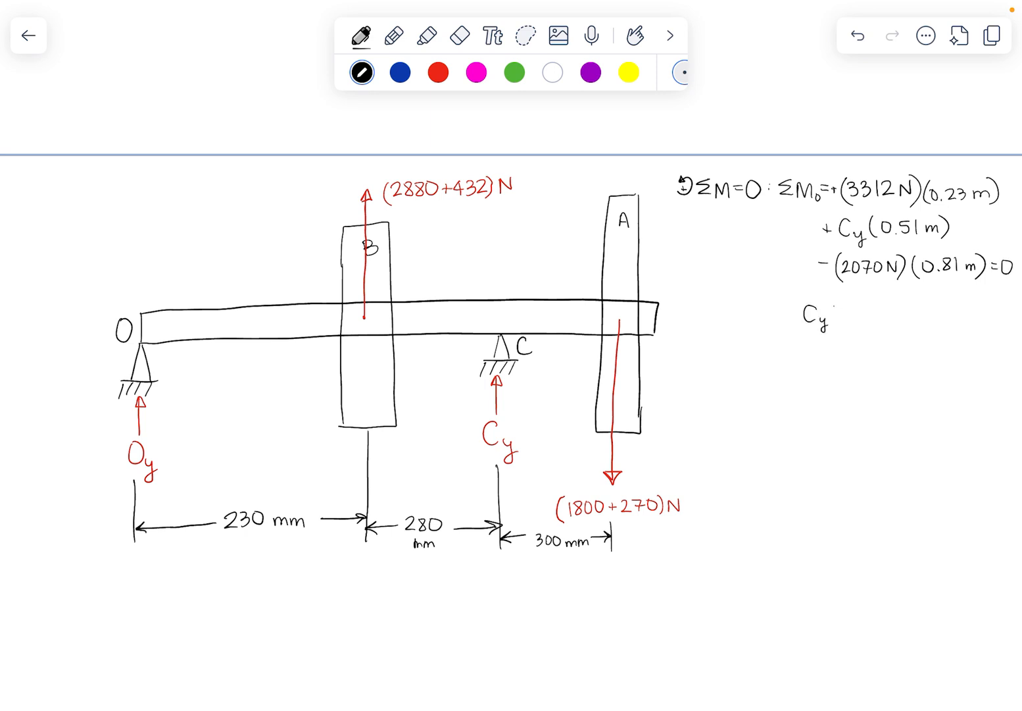
{"action": "type", "text": "="}
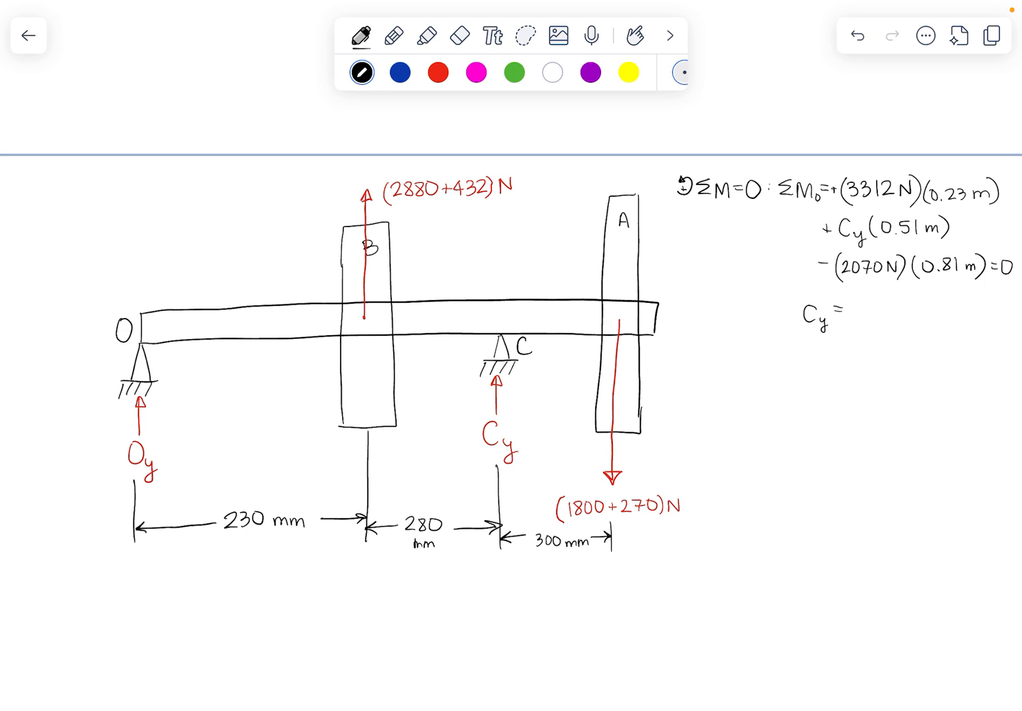
{"action": "type", "text": "1794 N"}
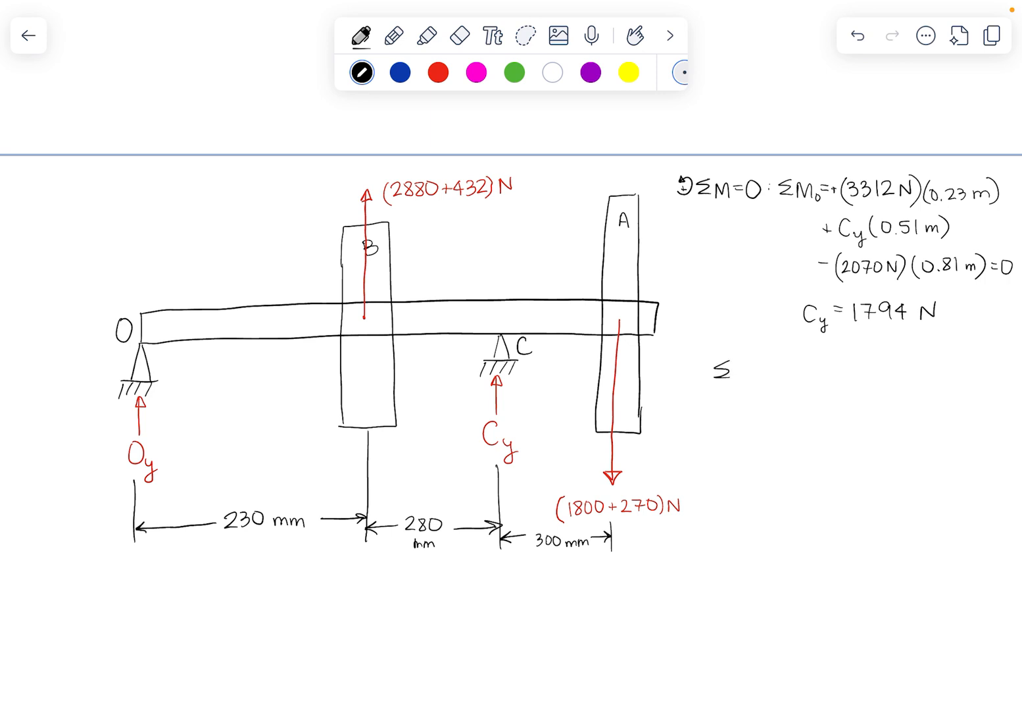
Step: Write the vertical force balance ΣFy = 0: Oy + 3312 + 1794 − 2070 = 0
{"action": "type", "text": "Fy=0: ("}
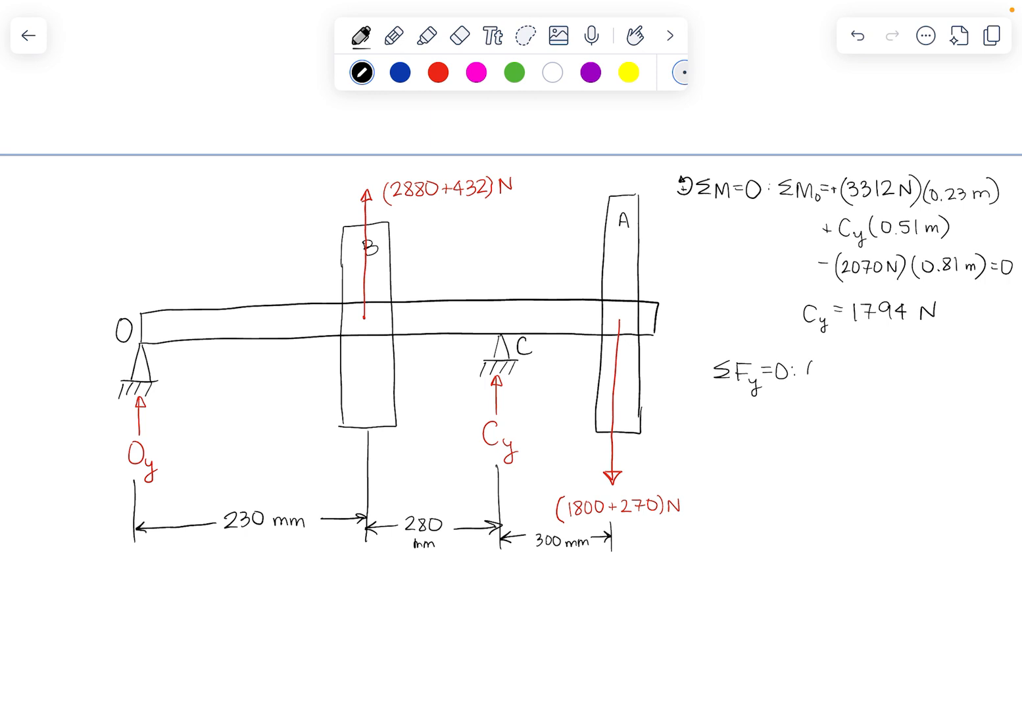
{"action": "type", "text": "Oy"}
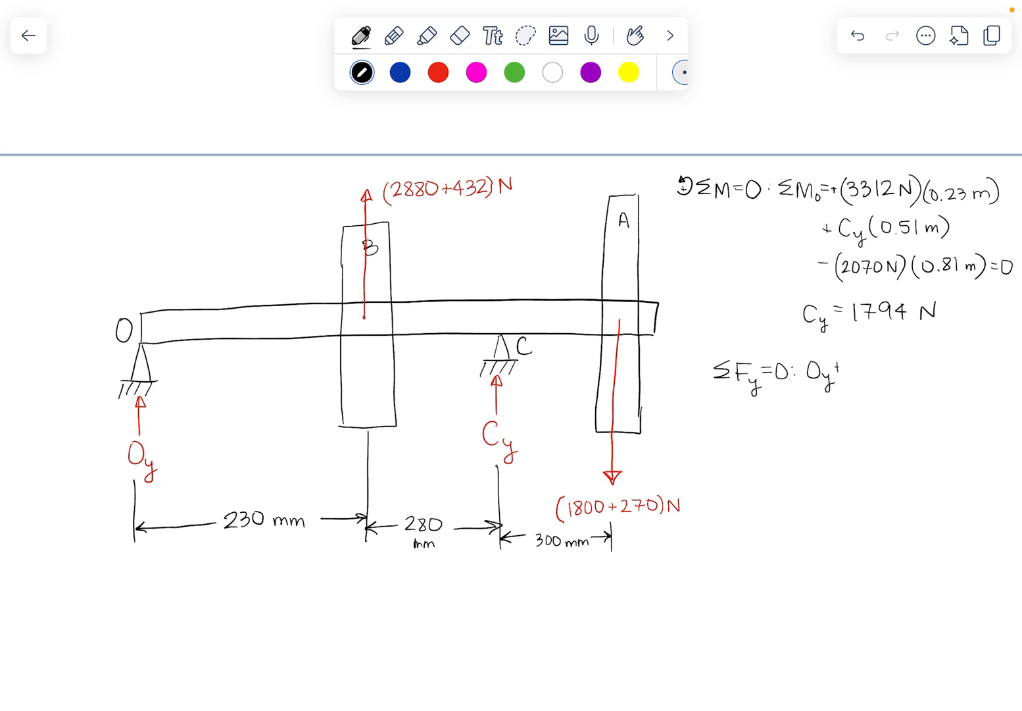
{"action": "type", "text": "+33"}
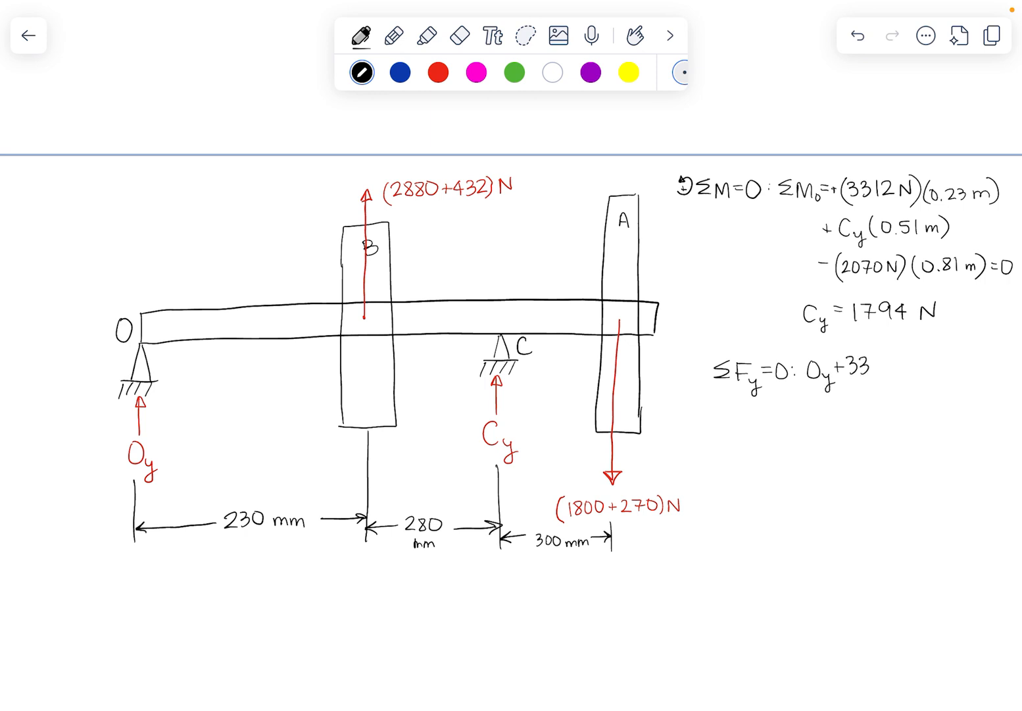
{"action": "type", "text": "3312"}
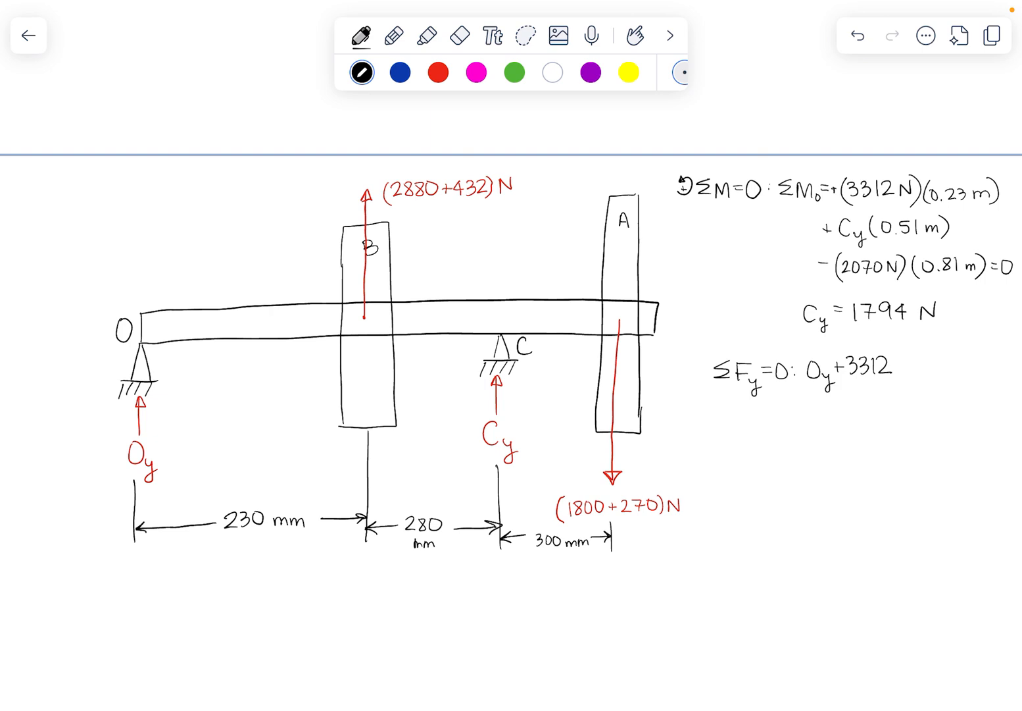
{"action": "type", "text": "+1794"}
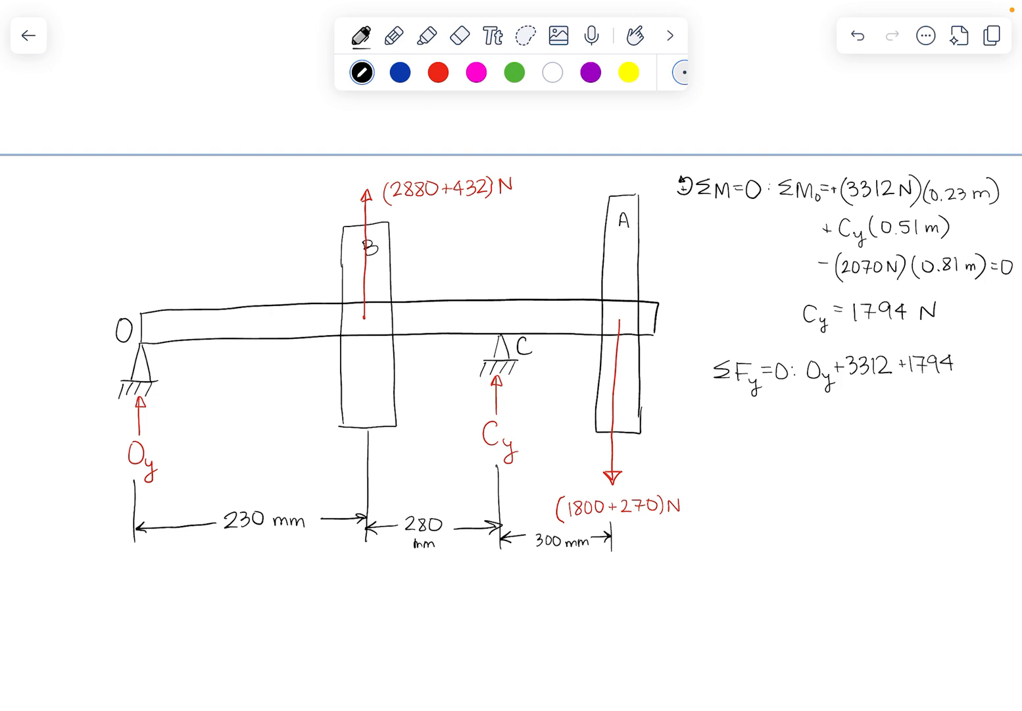
{"action": "type", "text": "-2070="}
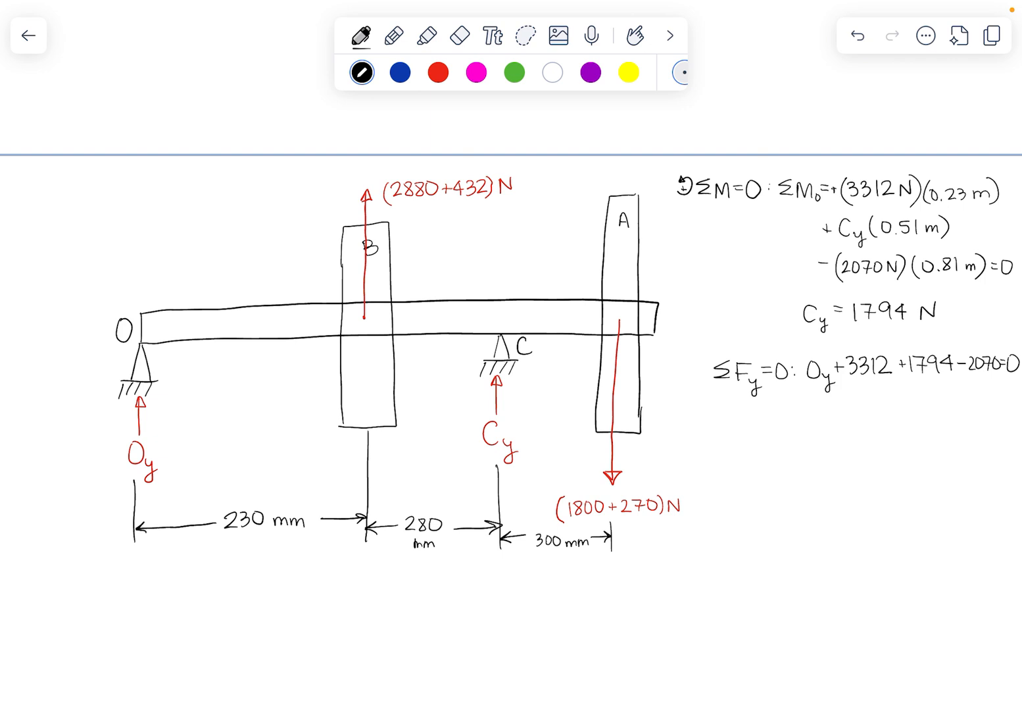
{"action": "type", "text": "0"}
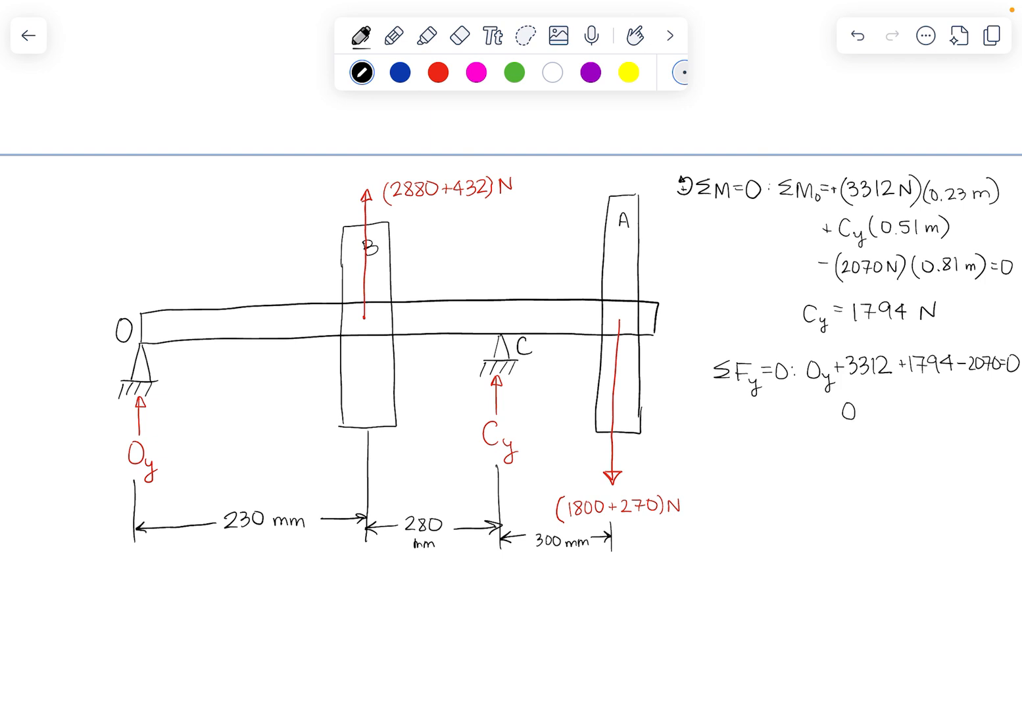
Step: Write the solution Oy = −3036 N beneath the force balance
{"action": "type", "text": "Oy ="}
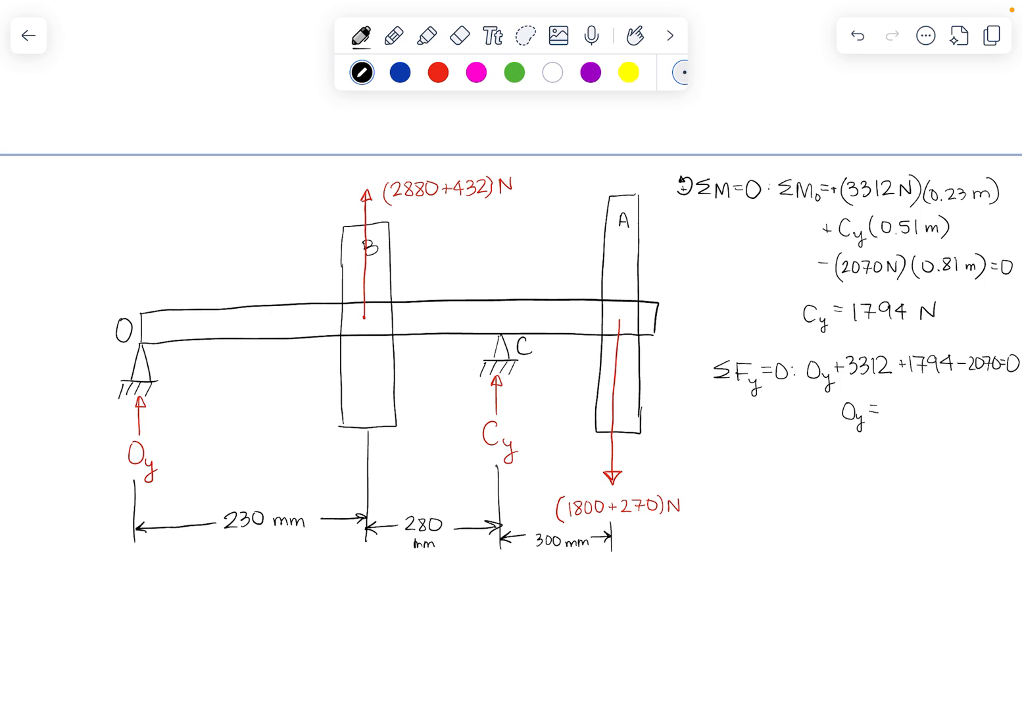
{"action": "type", "text": "303"}
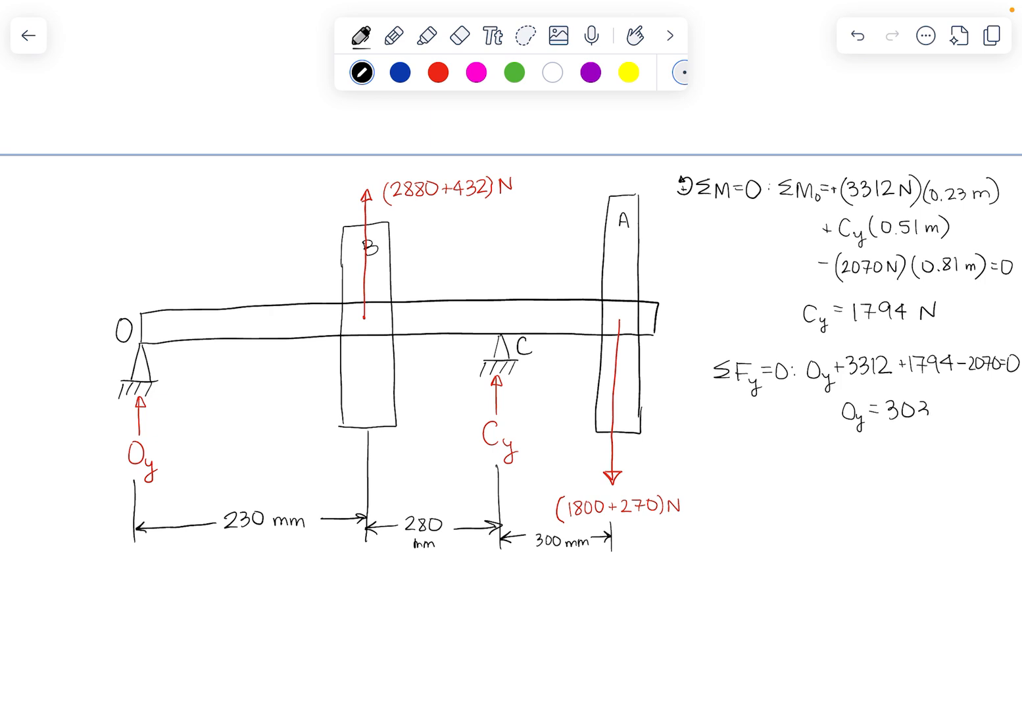
{"action": "type", "text": "-3036"}
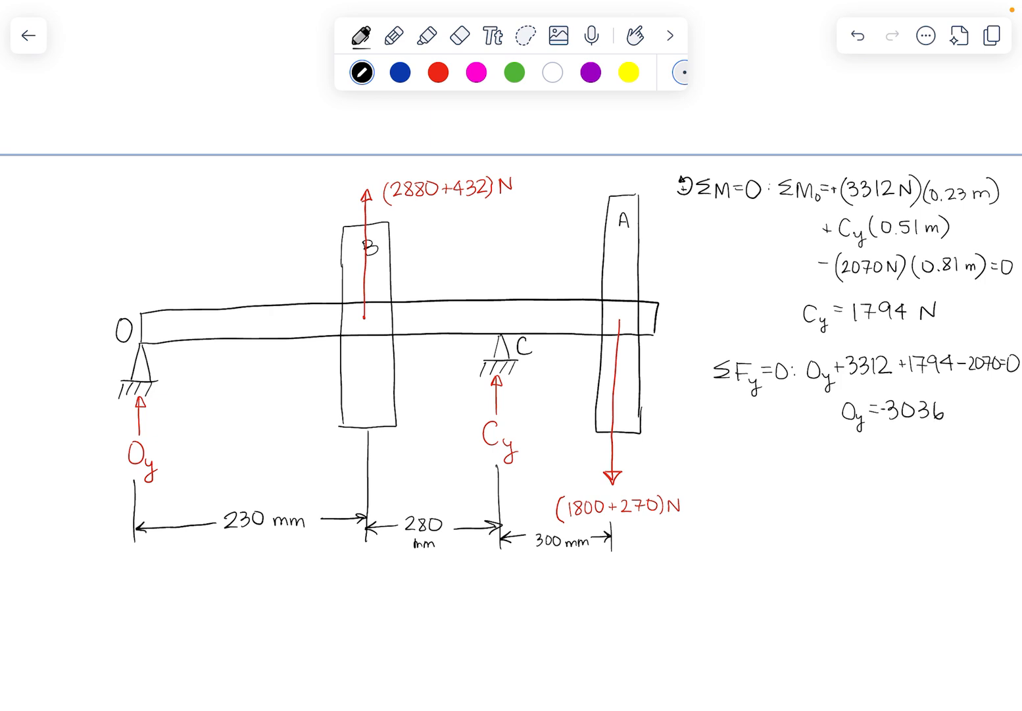
{"action": "type", "text": "N"}
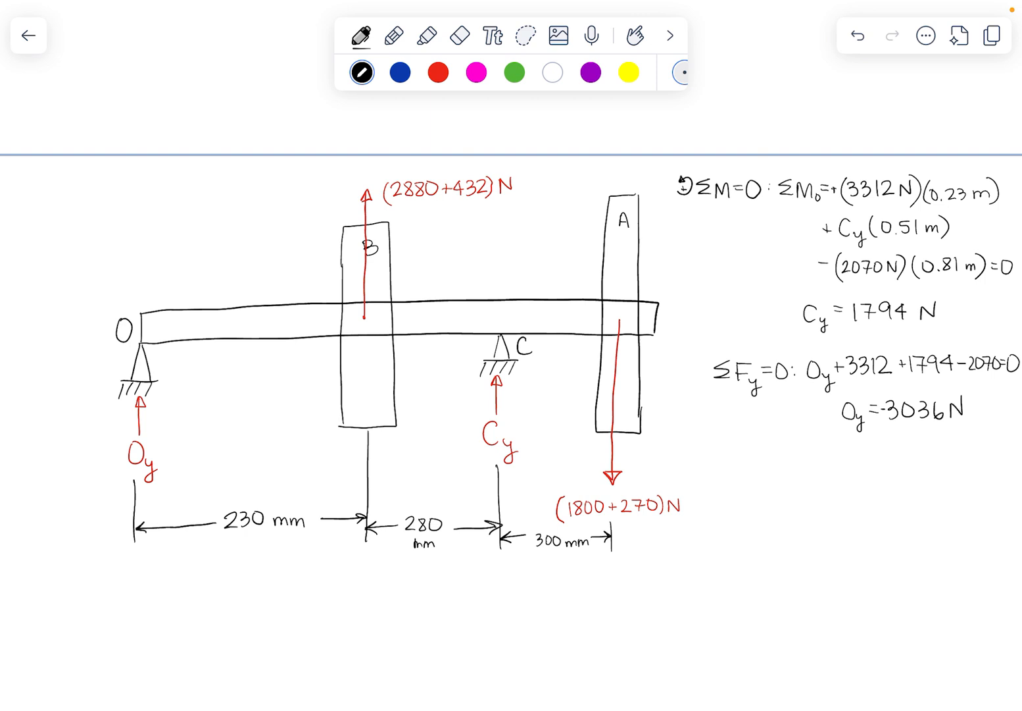
Step: Switch the ink to blue and draw a downward arrow beside Oy at support O
{"action": "left_click", "coordinate": [399, 72]}
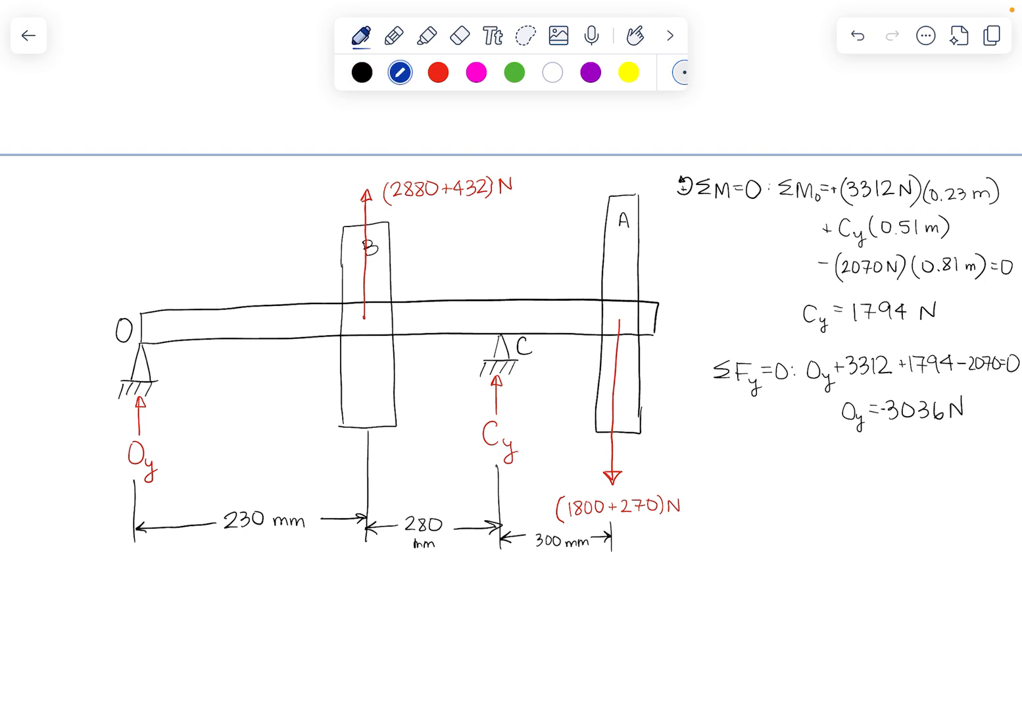
{"action": "left_click_drag", "start_coordinate": [109, 401], "coordinate": [109, 473]}
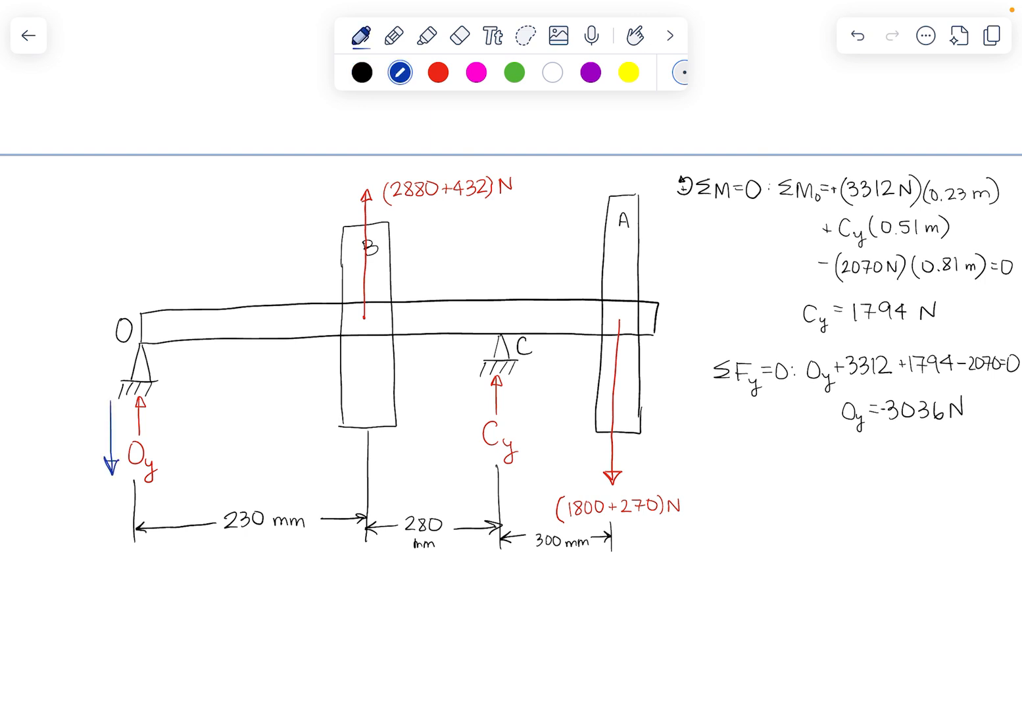